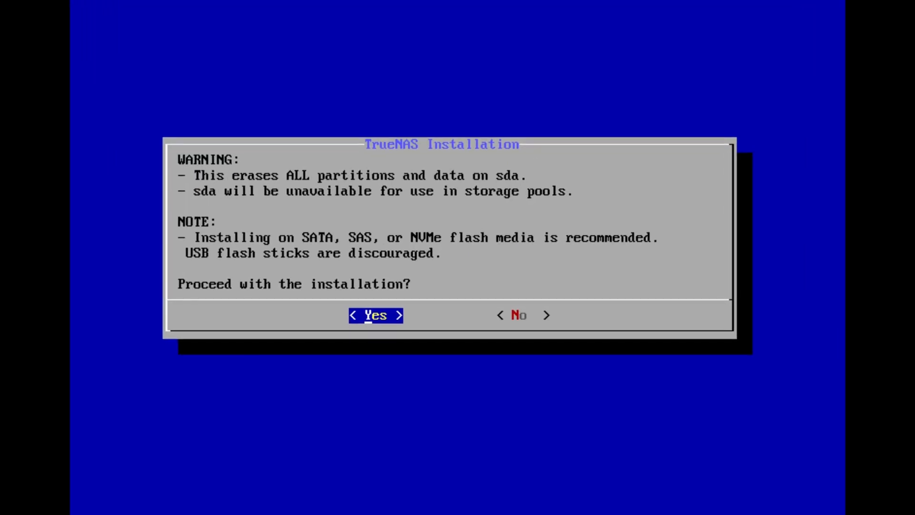
- Confirm the installation and tour the Storage, Shares and Users pages
{"action": "left_click", "coordinate": [375, 316]}
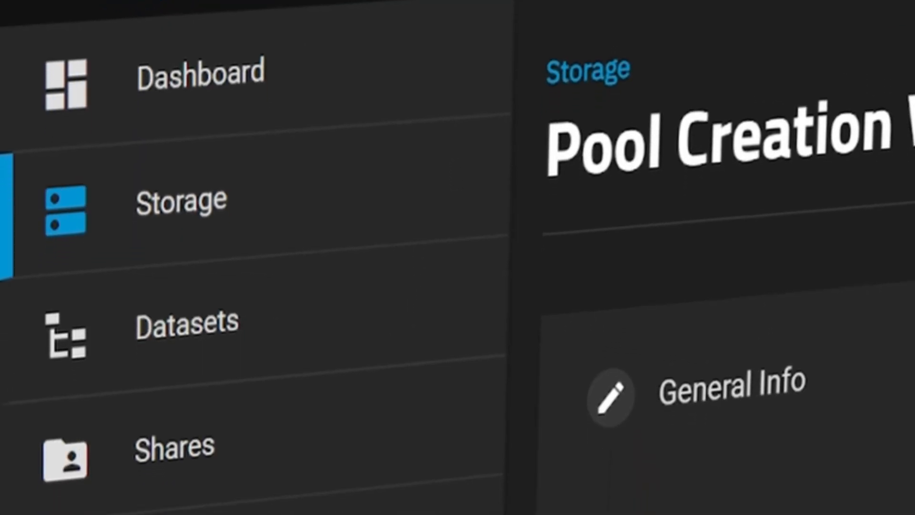
{"action": "left_click", "coordinate": [473, 223]}
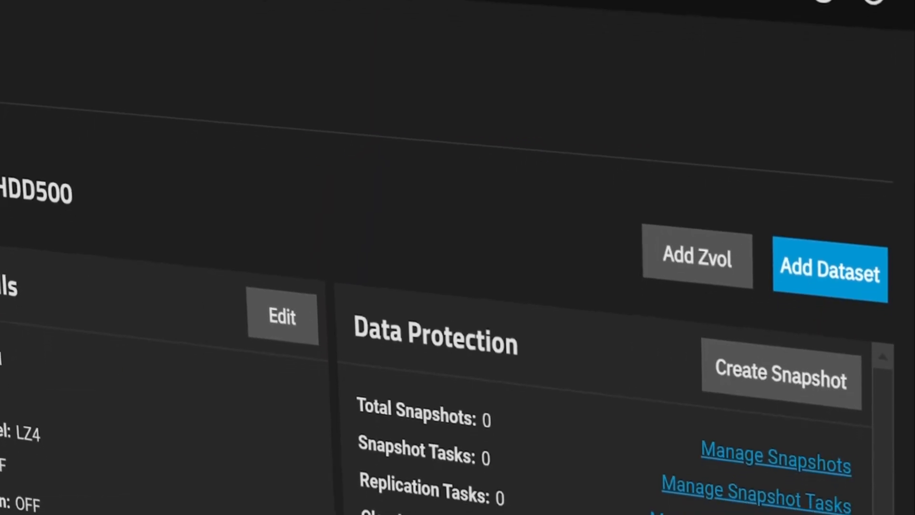
{"action": "left_click", "coordinate": [286, 36]}
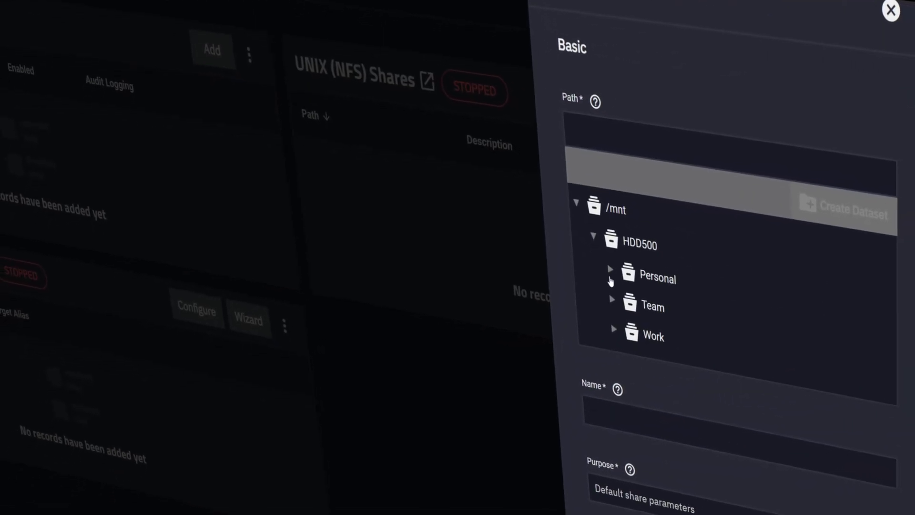
{"action": "left_click", "coordinate": [890, 10]}
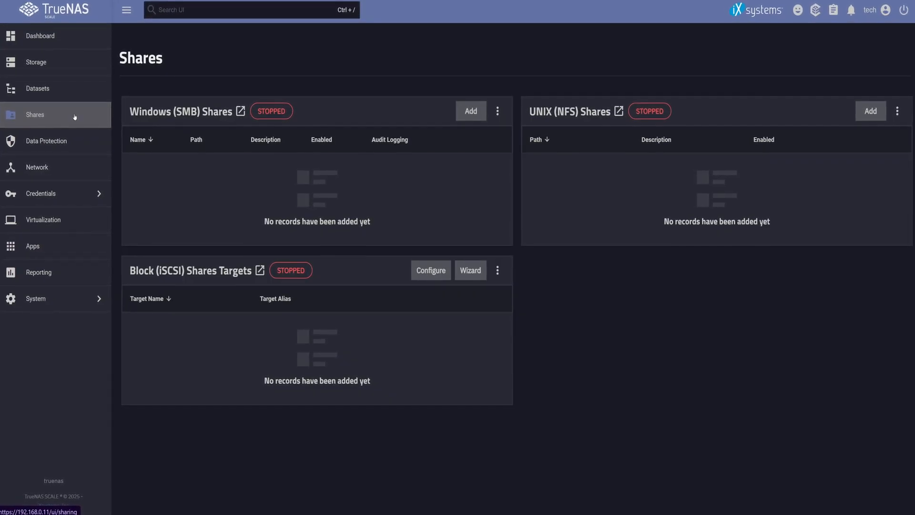
{"action": "scroll", "scroll_direction": "down", "scroll_amount": 3}
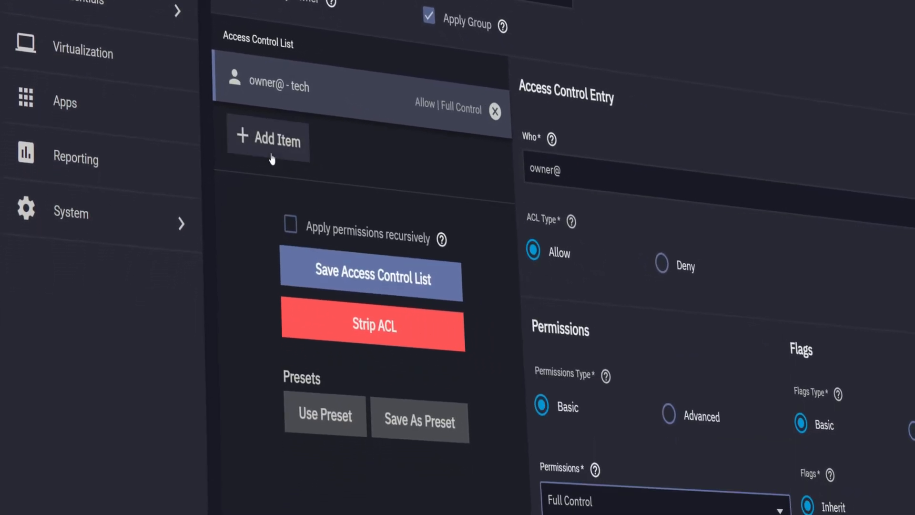
- Bring up the Dashboard with system information, CPU and memory usage
{"action": "left_click", "coordinate": [267, 140]}
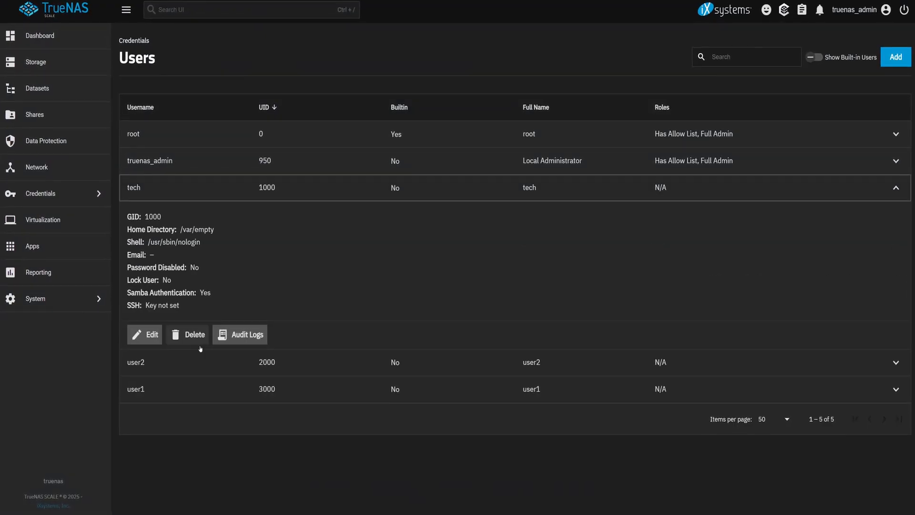
{"action": "left_click", "coordinate": [144, 335]}
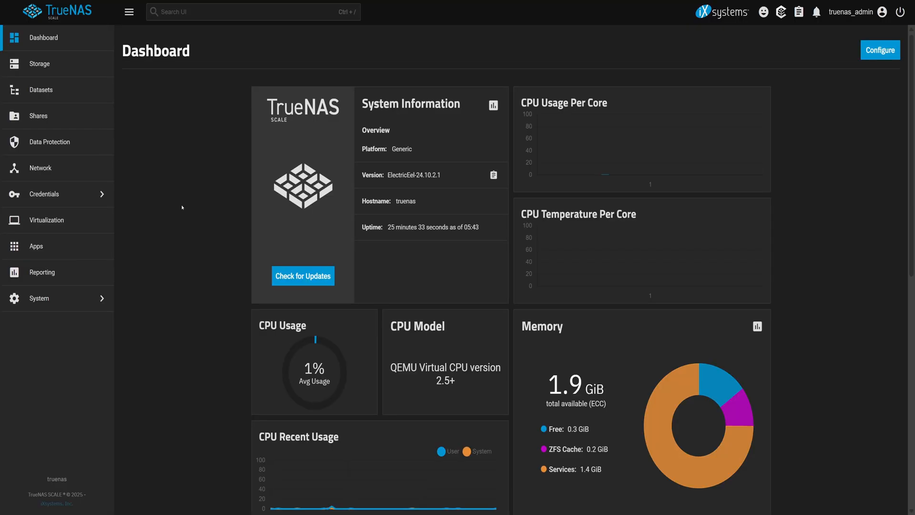
- Review the Groups list, then show the Users list with root and truenas_admin
{"action": "left_click", "coordinate": [45, 193]}
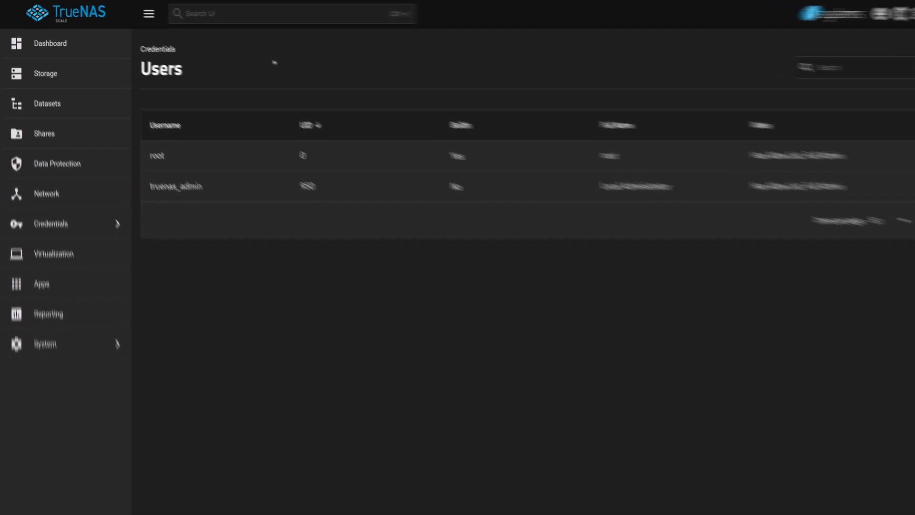
{"action": "left_click", "coordinate": [50, 223]}
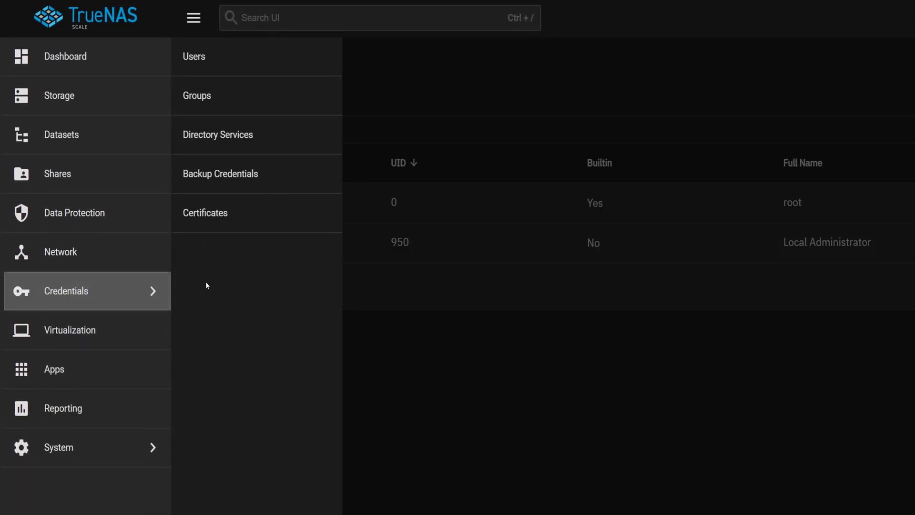
{"action": "left_click", "coordinate": [196, 96]}
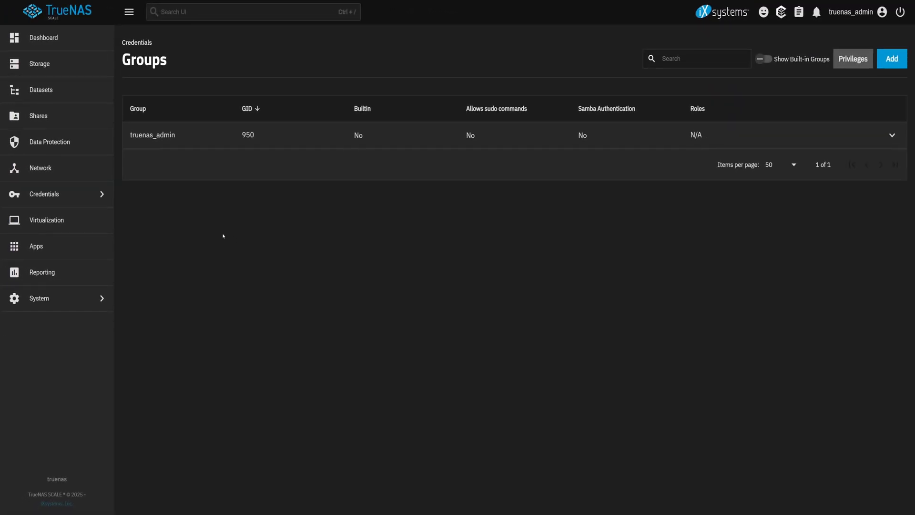
{"action": "left_click", "coordinate": [43, 194]}
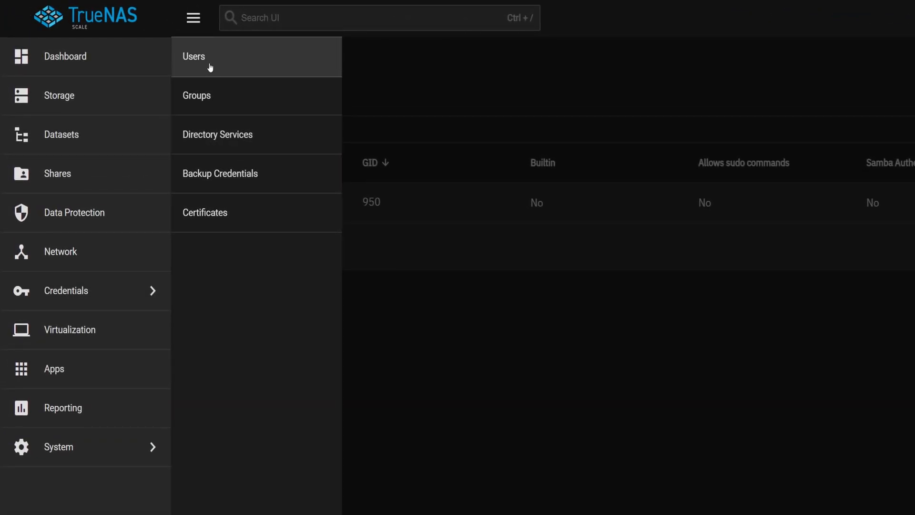
{"action": "left_click", "coordinate": [193, 56]}
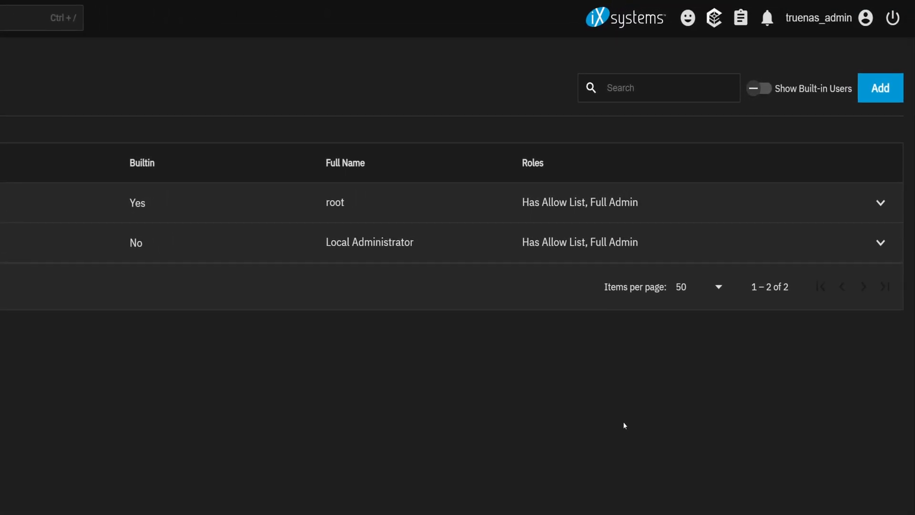
{"action": "mouse_move", "coordinate": [841, 88]}
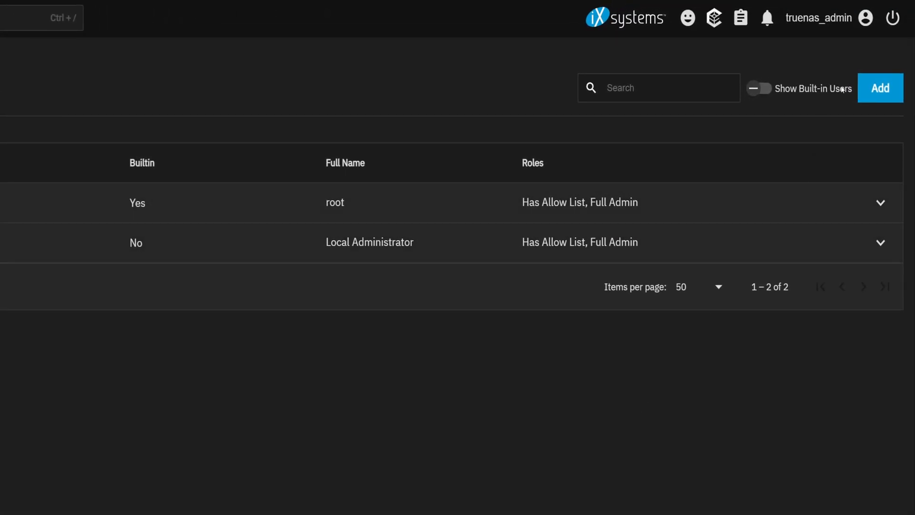
- Add local user user1 with a password and UID 3000 and save it
{"action": "left_click", "coordinate": [880, 88]}
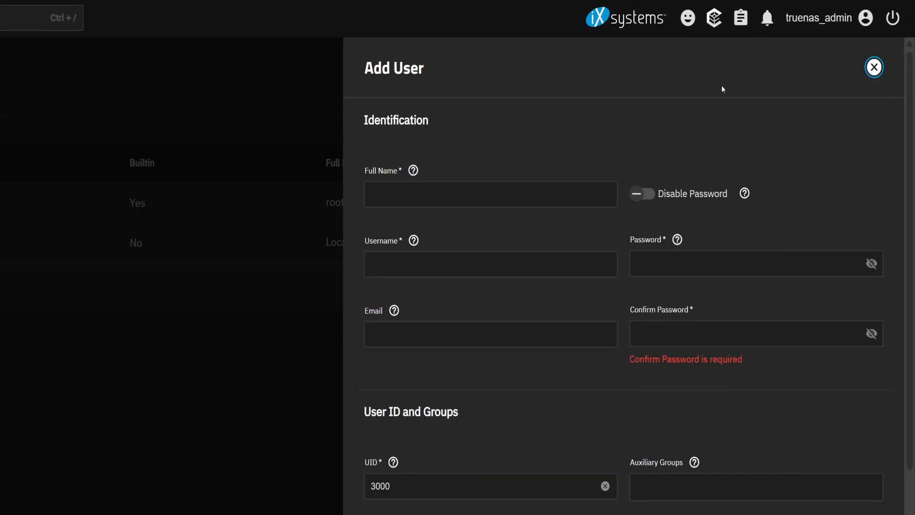
{"action": "left_click", "coordinate": [490, 193]}
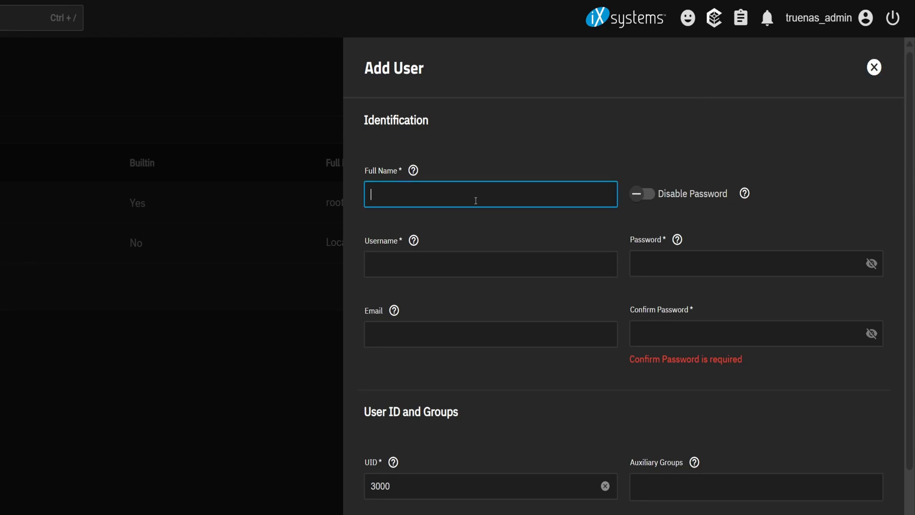
{"action": "type", "text": "user1"}
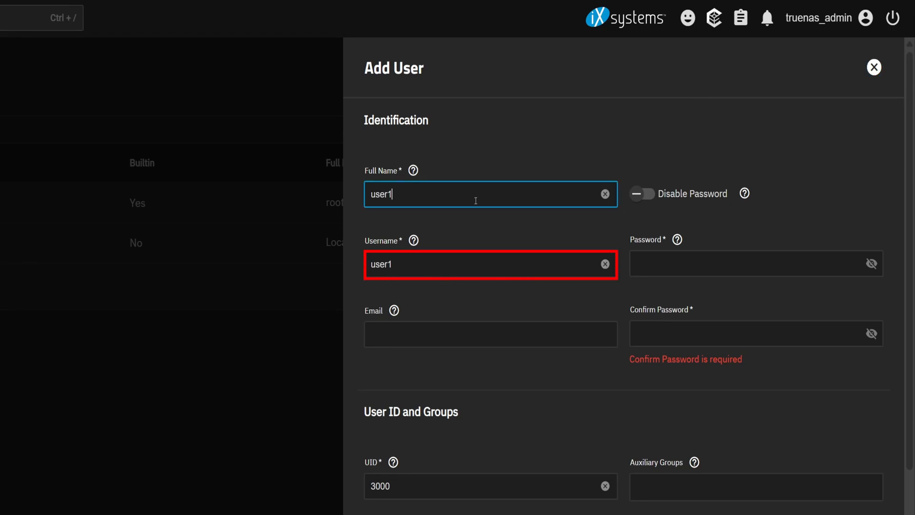
{"action": "left_click", "coordinate": [490, 194]}
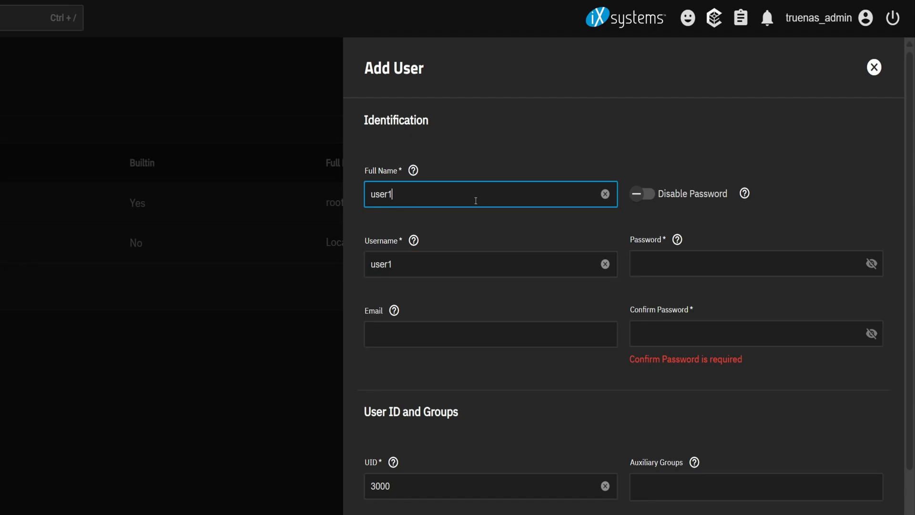
{"action": "type", "text": "••••"}
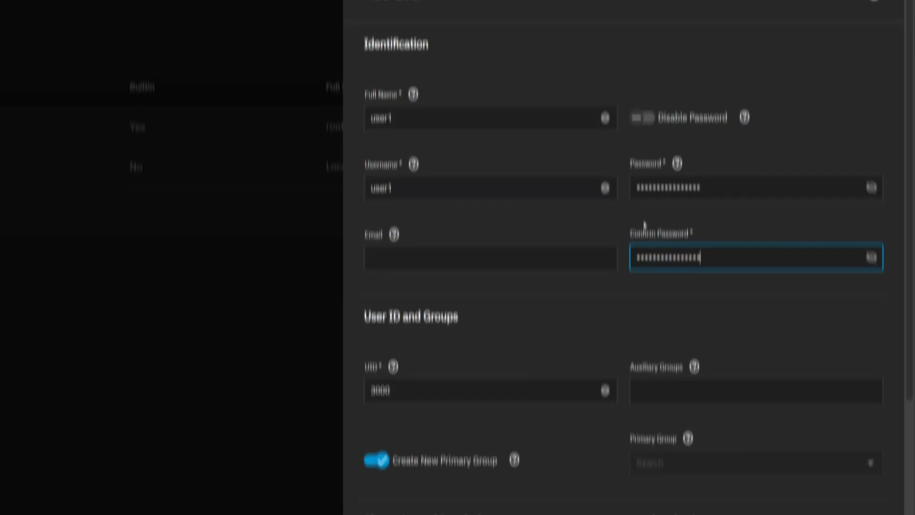
{"action": "scroll", "scroll_direction": "down", "scroll_amount": 3}
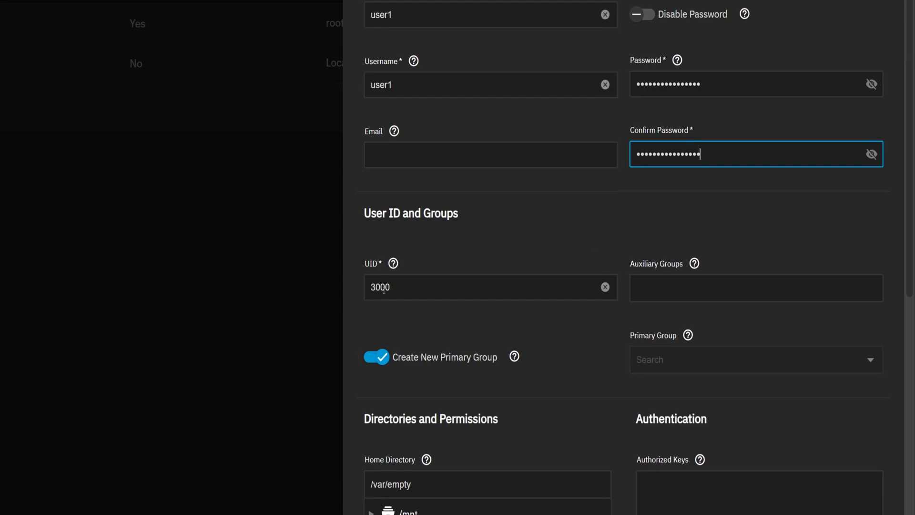
{"action": "scroll", "scroll_direction": "down", "scroll_amount": 3}
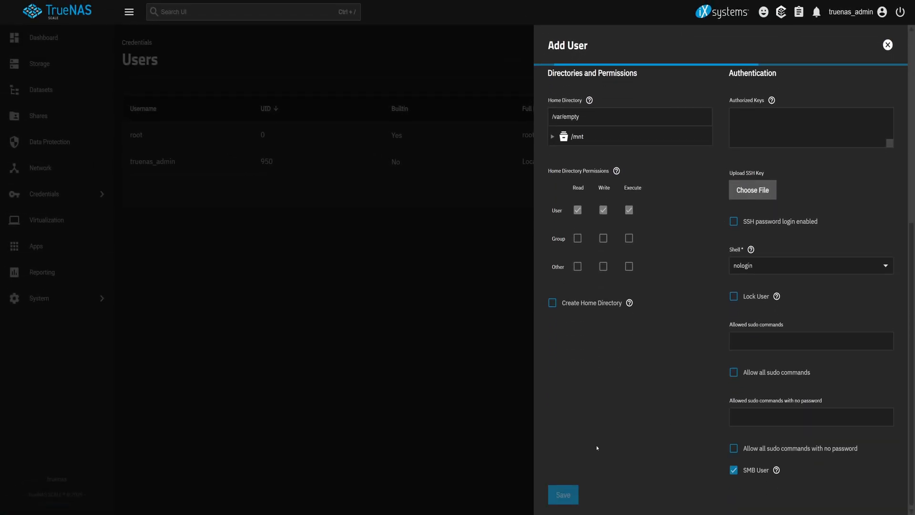
{"action": "left_click", "coordinate": [562, 494]}
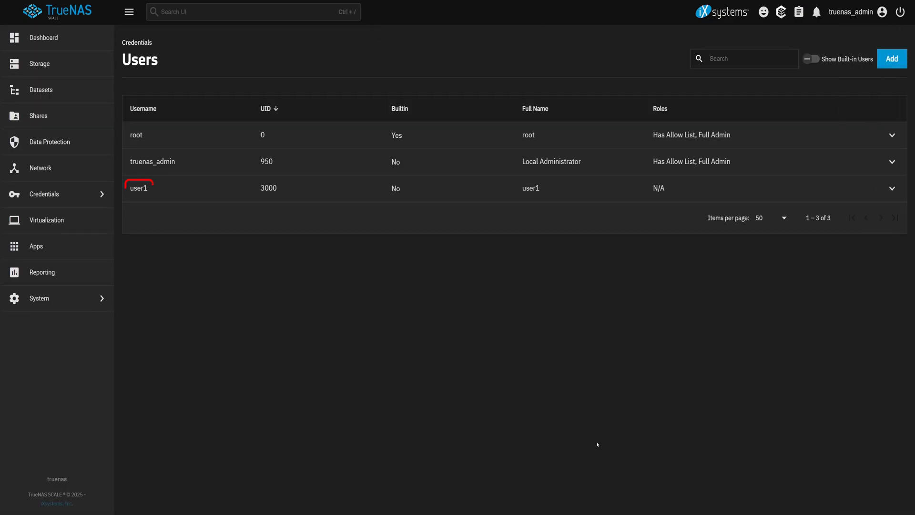
- Check the new user1 group (GID 3000) in Groups, then return to the Users list
{"action": "left_click", "coordinate": [139, 188]}
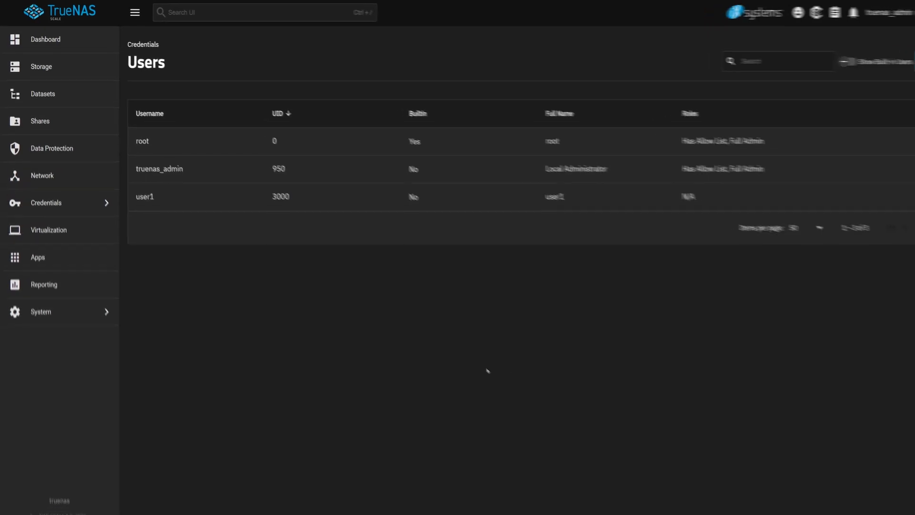
{"action": "left_click", "coordinate": [46, 202]}
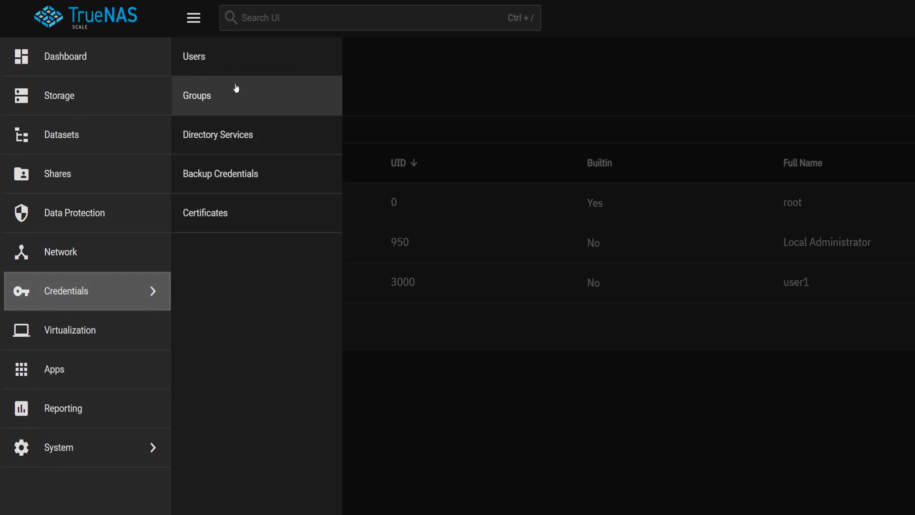
{"action": "left_click", "coordinate": [196, 96]}
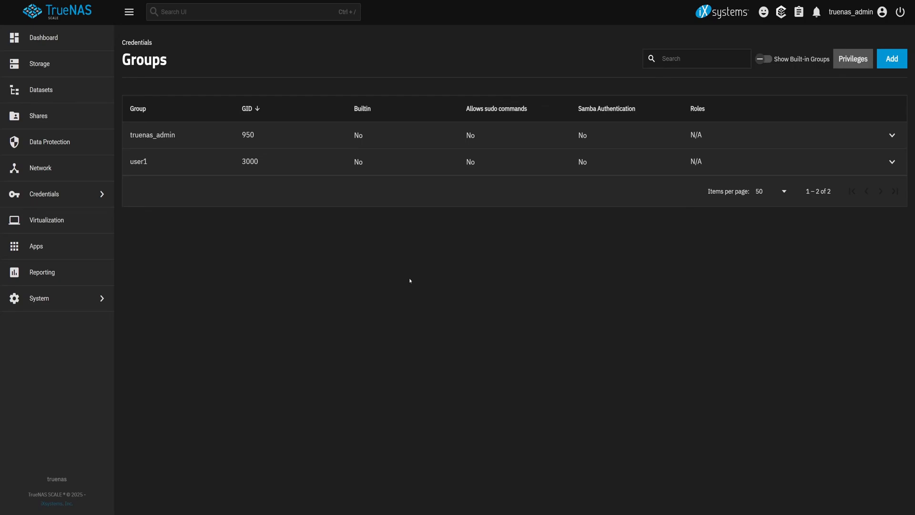
{"action": "left_click", "coordinate": [44, 193]}
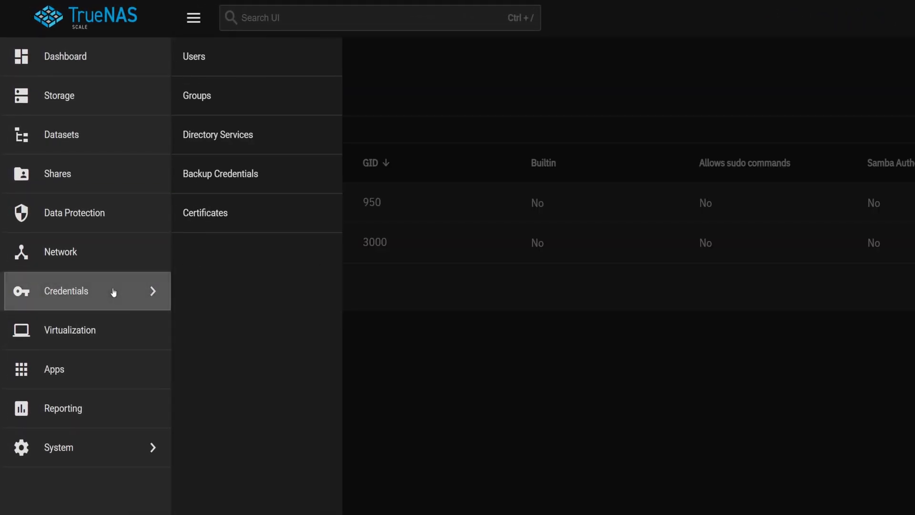
{"action": "left_click", "coordinate": [193, 57]}
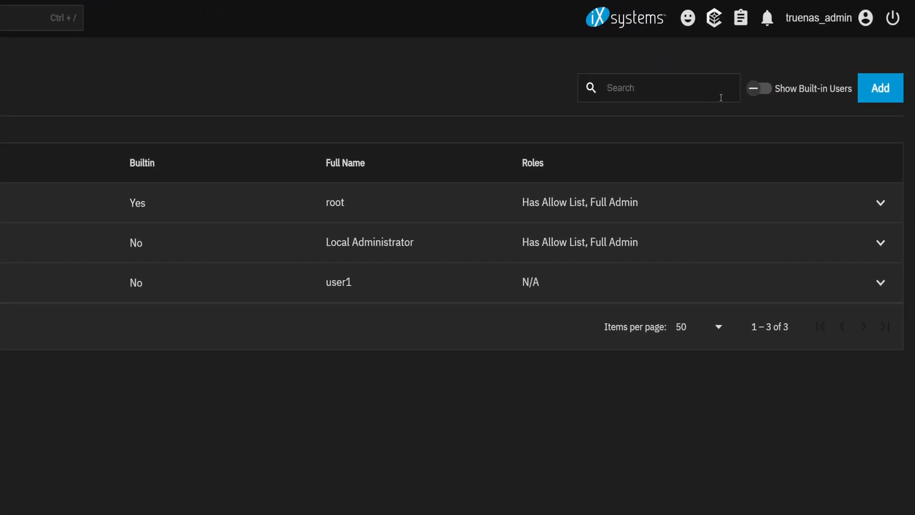
- Add local user user2 with a password and UID 2000
{"action": "left_click", "coordinate": [879, 88]}
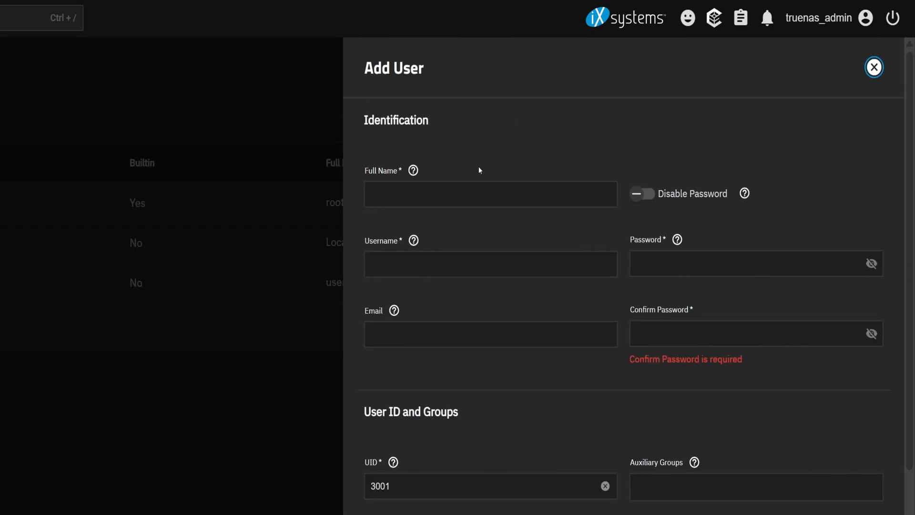
{"action": "left_click", "coordinate": [490, 193]}
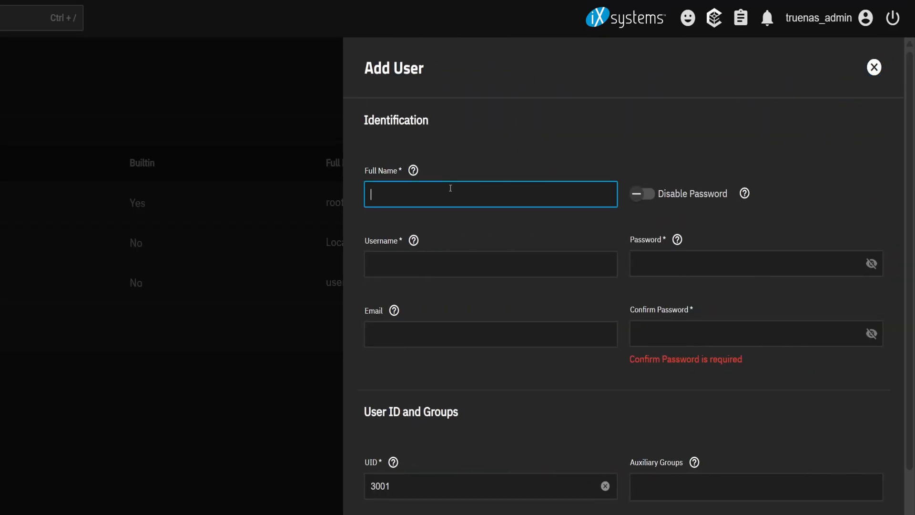
{"action": "type", "text": "user2"}
{"action": "left_click", "coordinate": [491, 486]}
{"action": "type", "text": "3"}
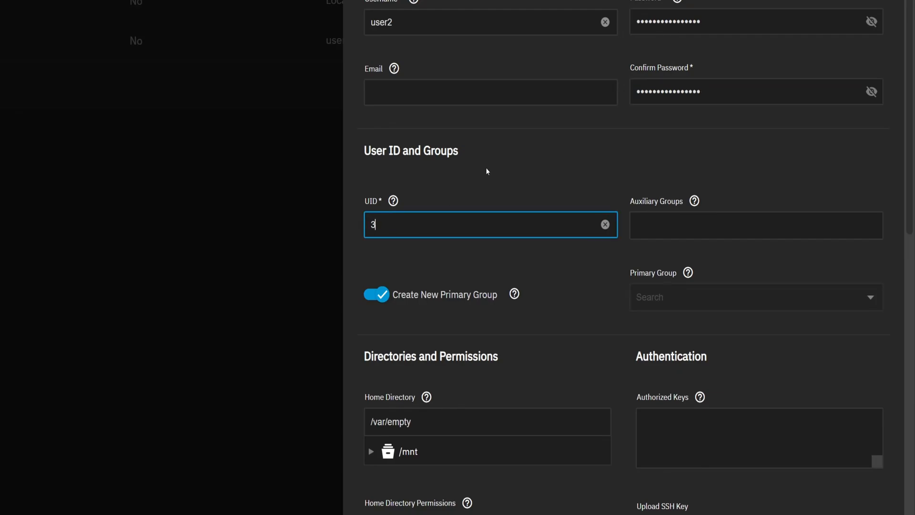
{"action": "type", "text": "2000"}
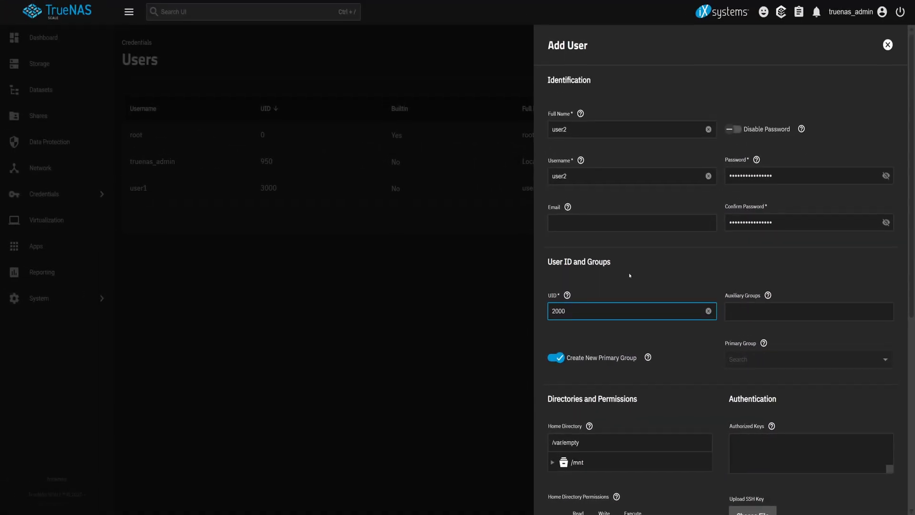
{"action": "scroll", "scroll_direction": "down", "scroll_amount": 3}
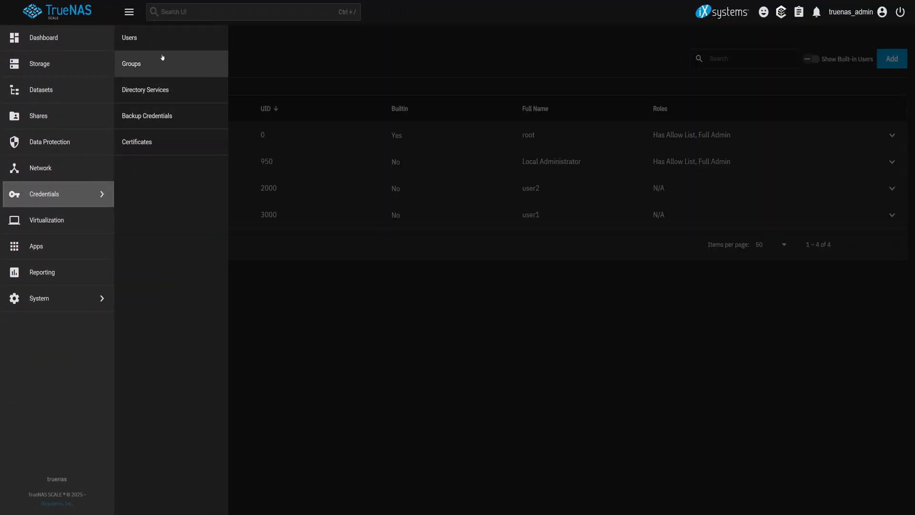
- Show the Groups list, now with three non-built-in groups
{"action": "left_click", "coordinate": [132, 64]}
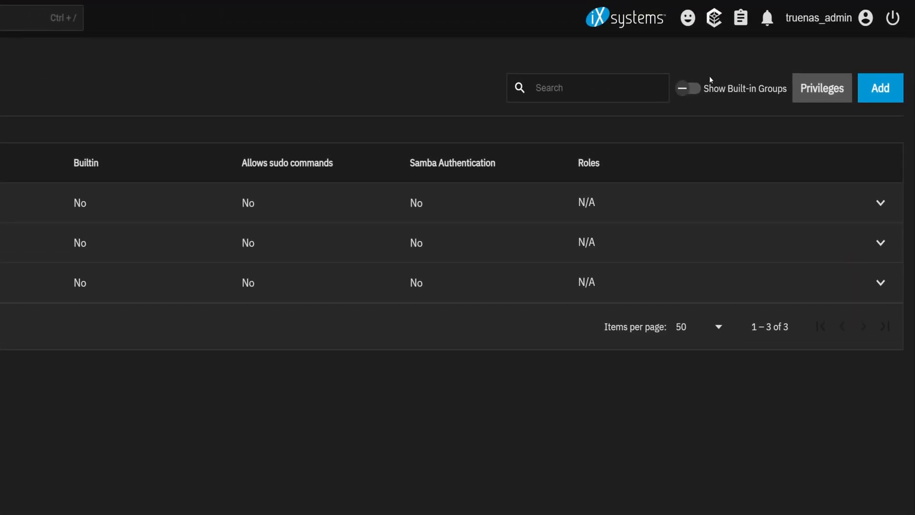
- Add a group named tech with GID 1000 and save it
{"action": "left_click", "coordinate": [880, 88]}
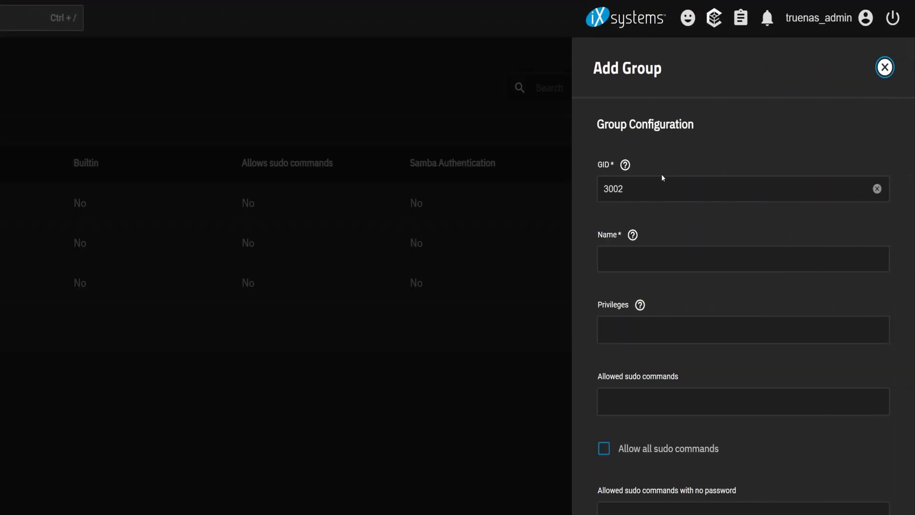
{"action": "left_click", "coordinate": [742, 189]}
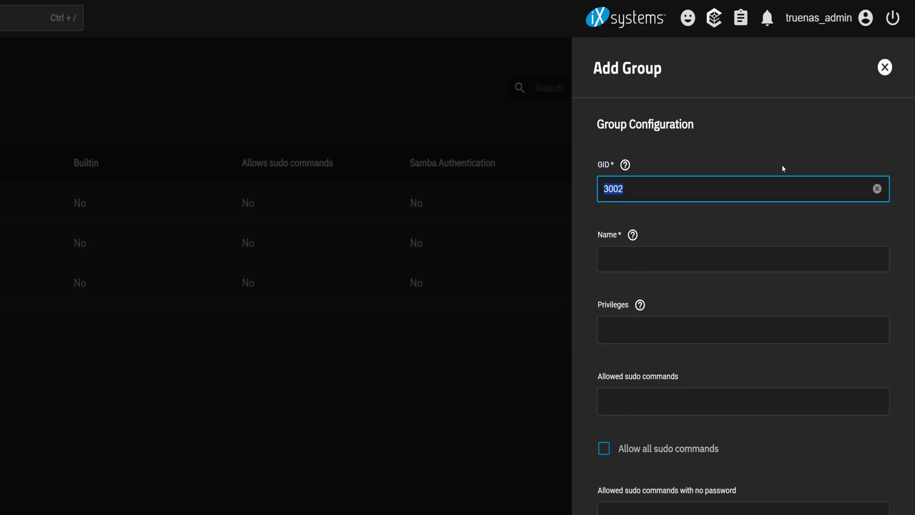
{"action": "type", "text": "1000"}
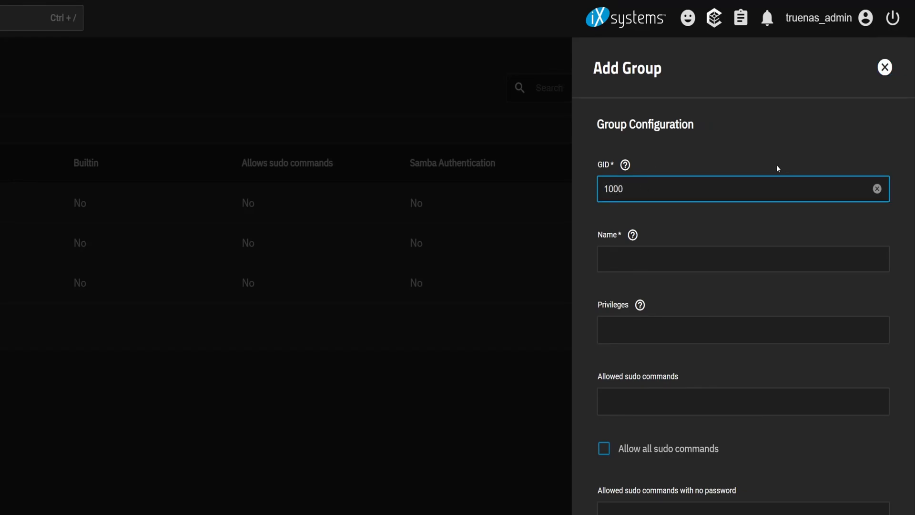
{"action": "type", "text": "ted"}
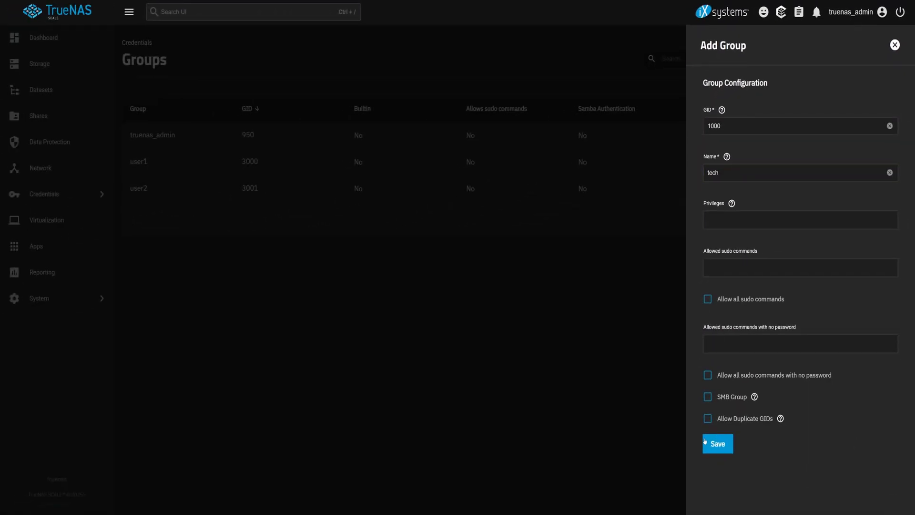
{"action": "left_click", "coordinate": [717, 443]}
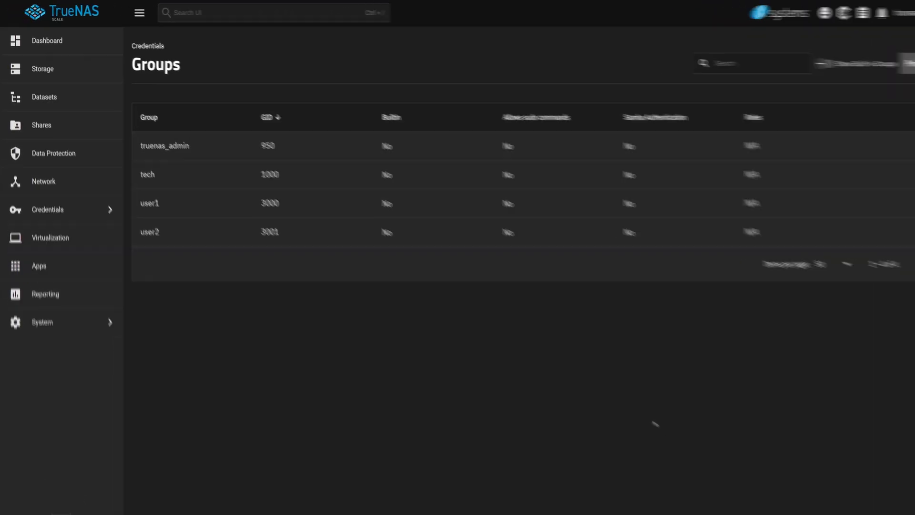
- Start a new user named tech with UID 1000
{"action": "left_click", "coordinate": [47, 209]}
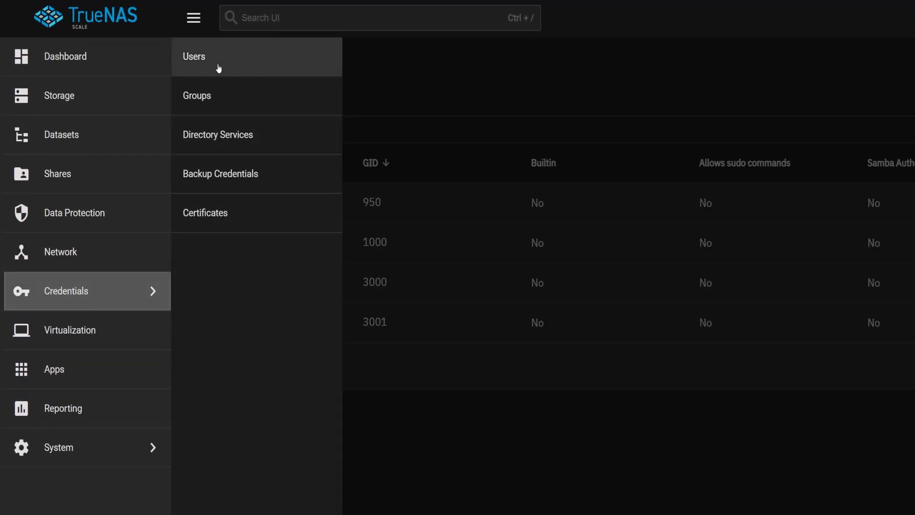
{"action": "left_click", "coordinate": [194, 57]}
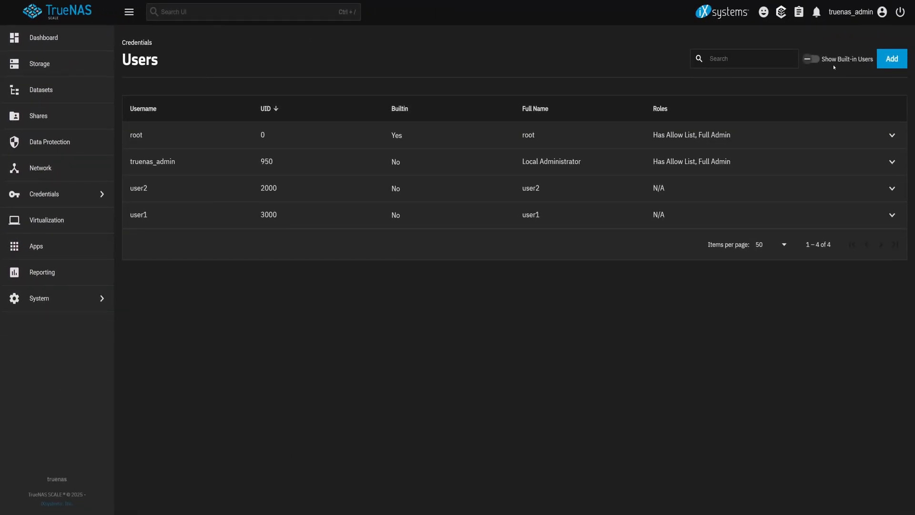
{"action": "left_click", "coordinate": [892, 58]}
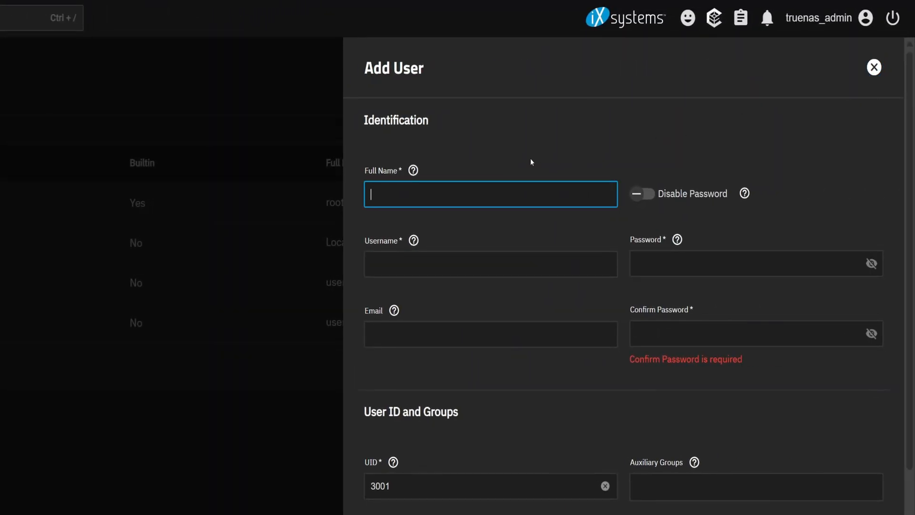
{"action": "type", "text": "tech"}
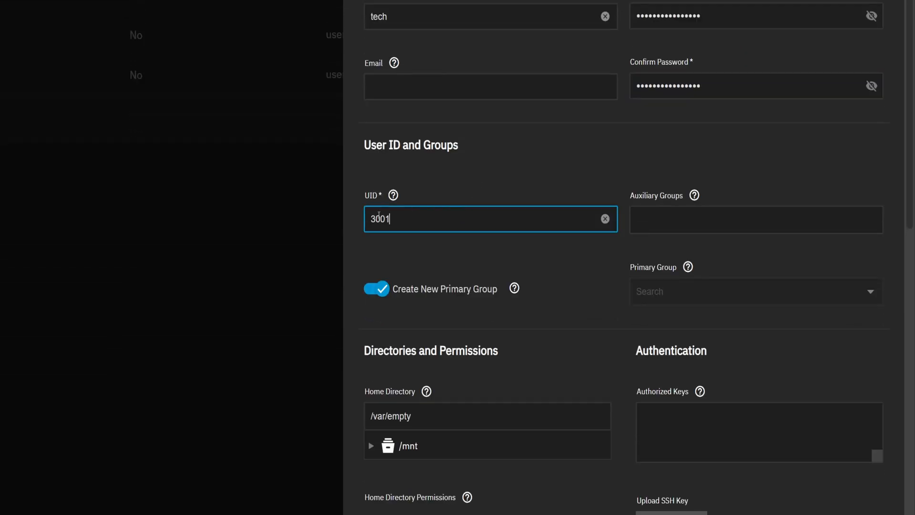
{"action": "left_click", "coordinate": [605, 219]}
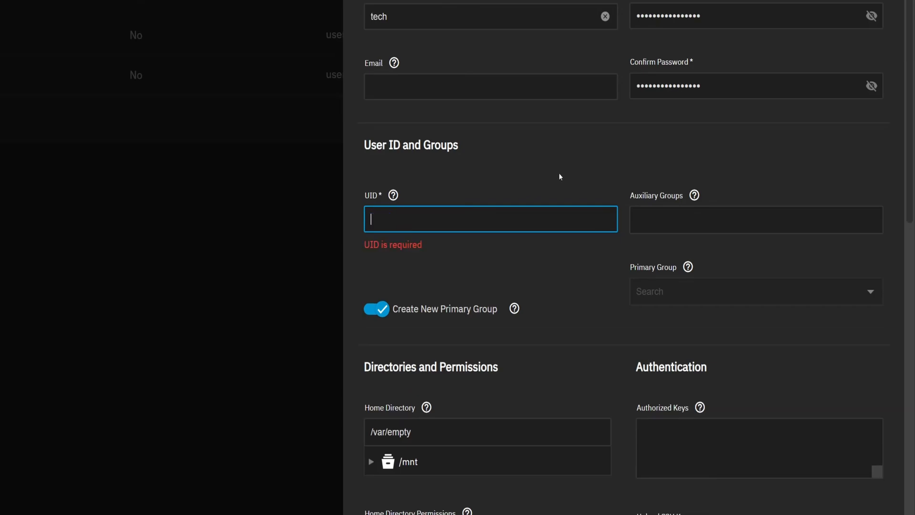
{"action": "type", "text": "1000"}
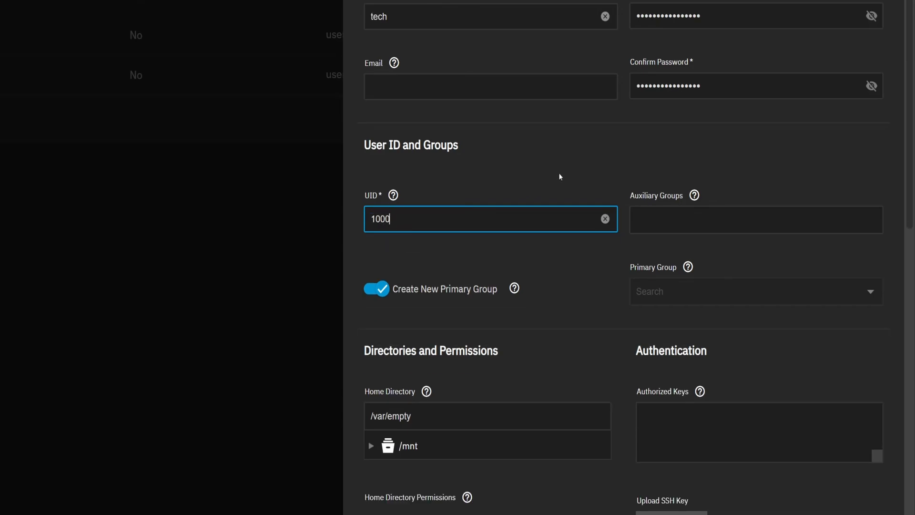
{"action": "mouse_move", "coordinate": [405, 297]}
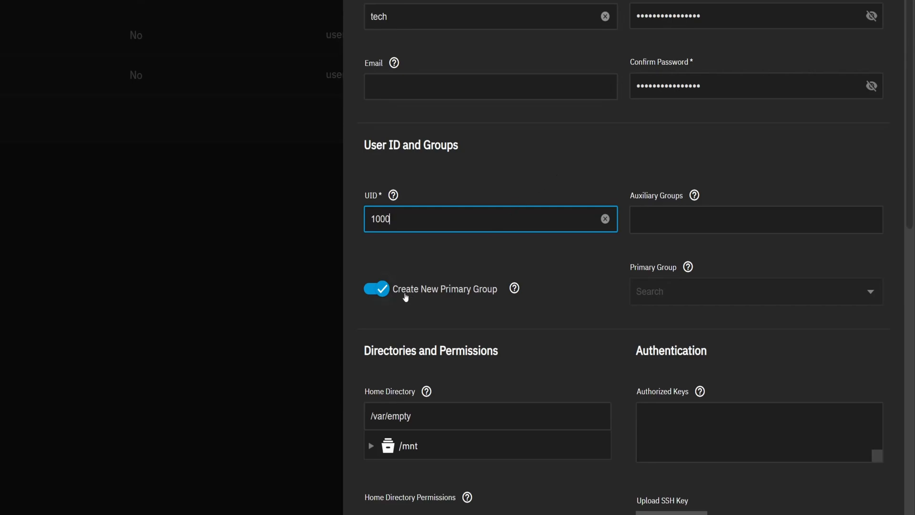
- Assign the existing tech group as primary group instead of a new one and save
{"action": "left_click", "coordinate": [377, 289]}
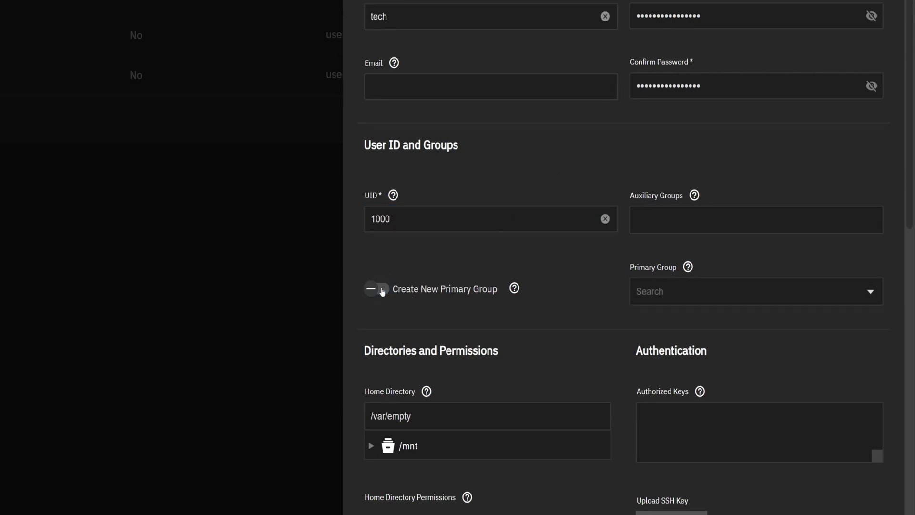
{"action": "left_click", "coordinate": [753, 291]}
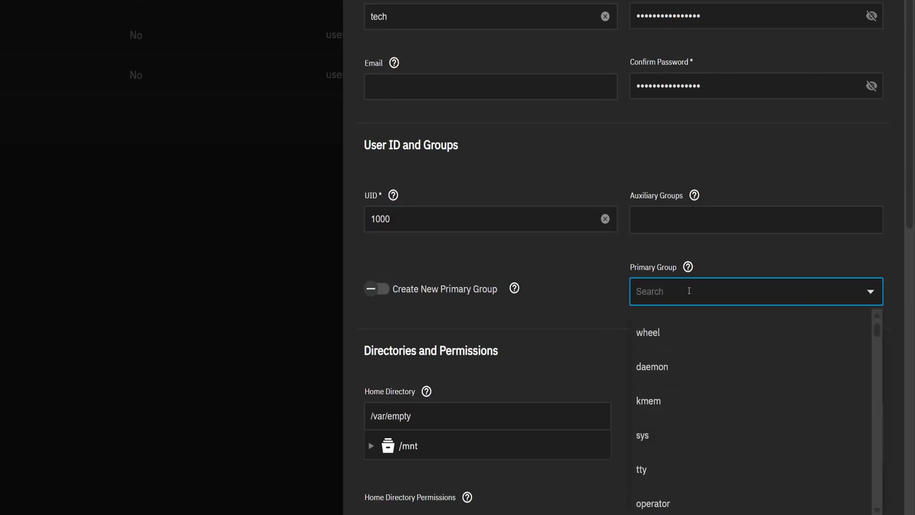
{"action": "type", "text": "tech"}
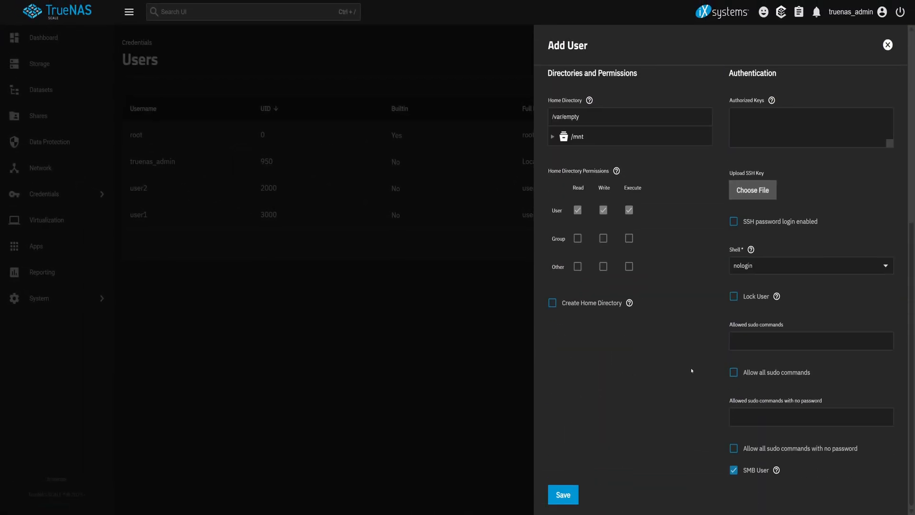
{"action": "left_click", "coordinate": [562, 495]}
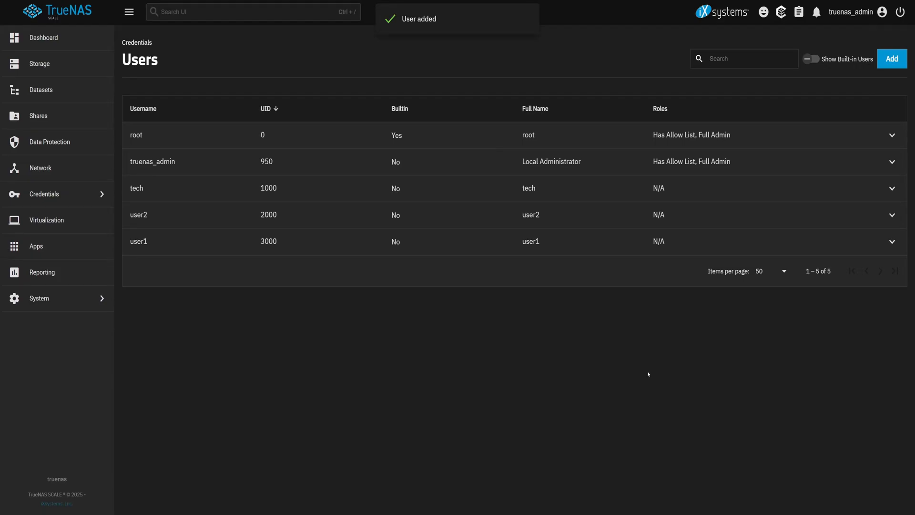
- Add a group named team with GID 4000 and save it
{"action": "left_click", "coordinate": [129, 12]}
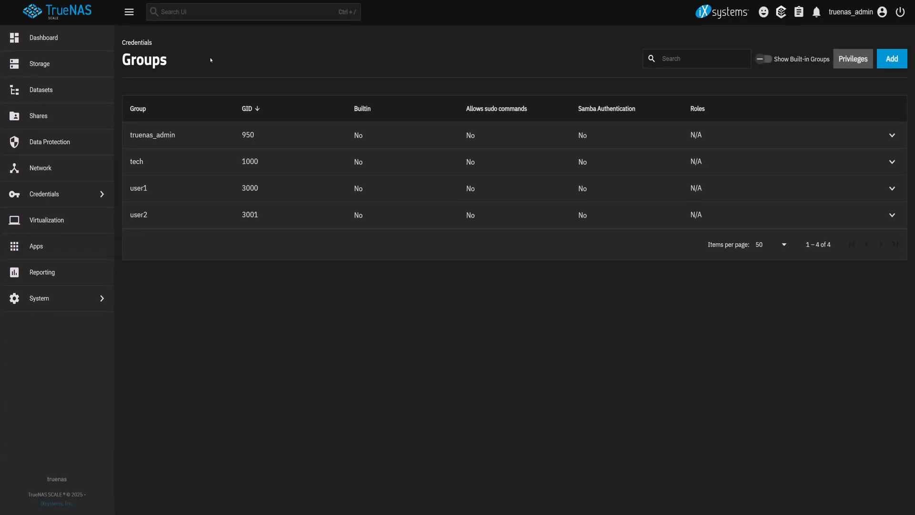
{"action": "left_click", "coordinate": [891, 59]}
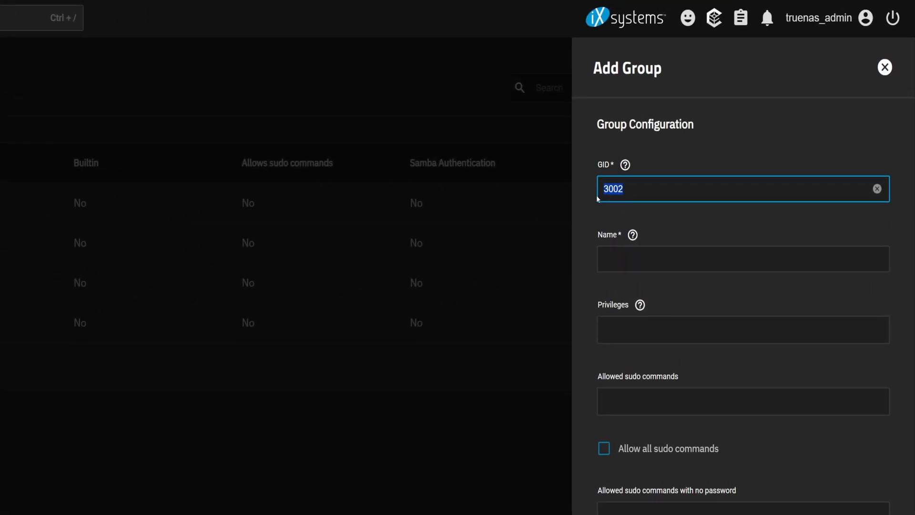
{"action": "type", "text": "4000"}
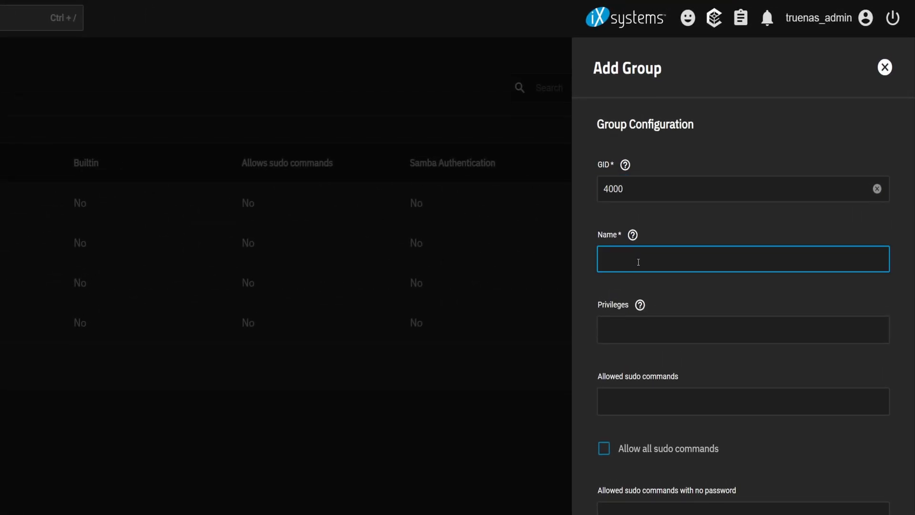
{"action": "type", "text": "team"}
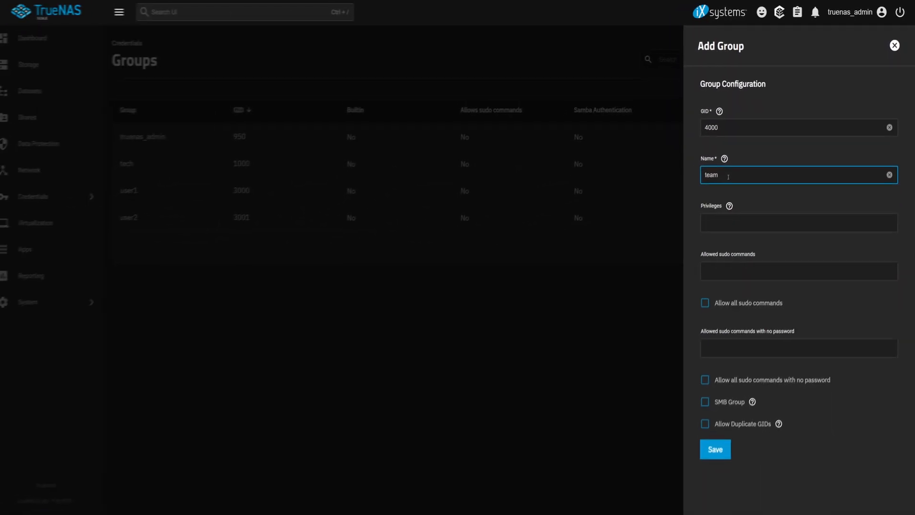
{"action": "left_click", "coordinate": [715, 449]}
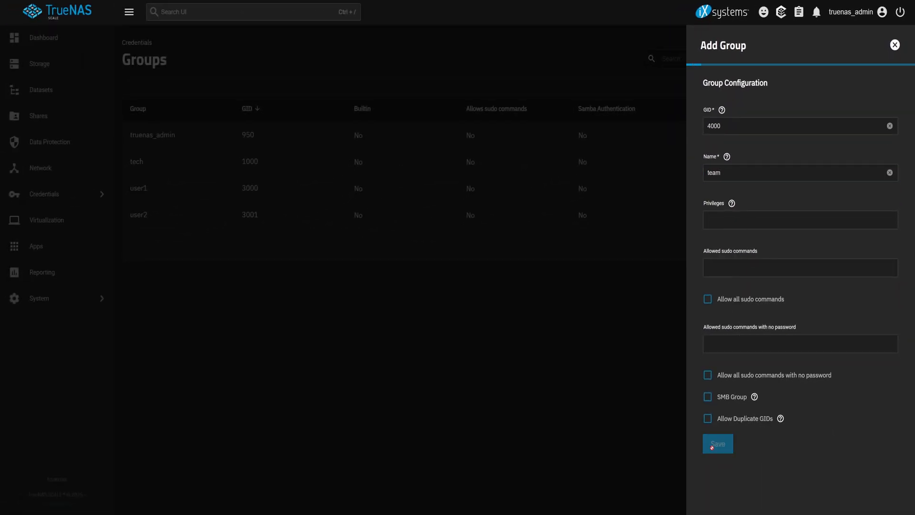
{"action": "left_click", "coordinate": [717, 443]}
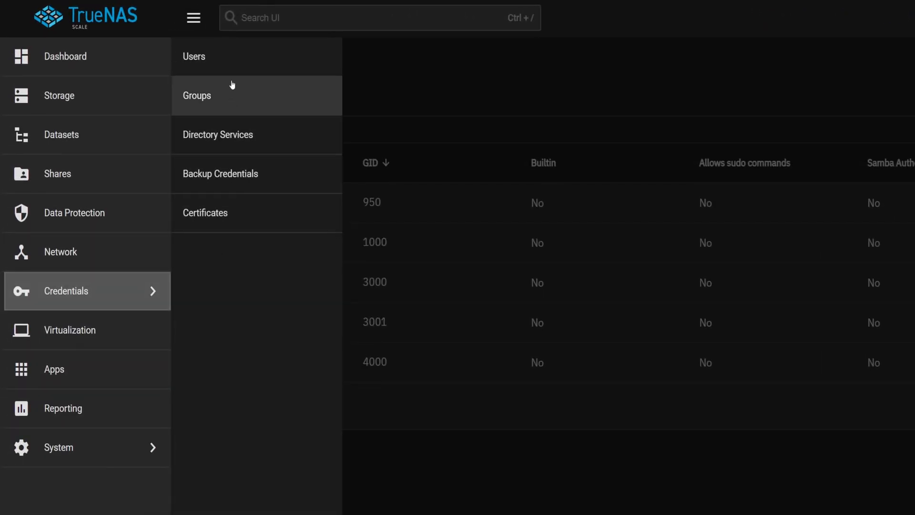
- Edit the tech user's account settings from the Users list and save the changes
{"action": "left_click", "coordinate": [193, 56]}
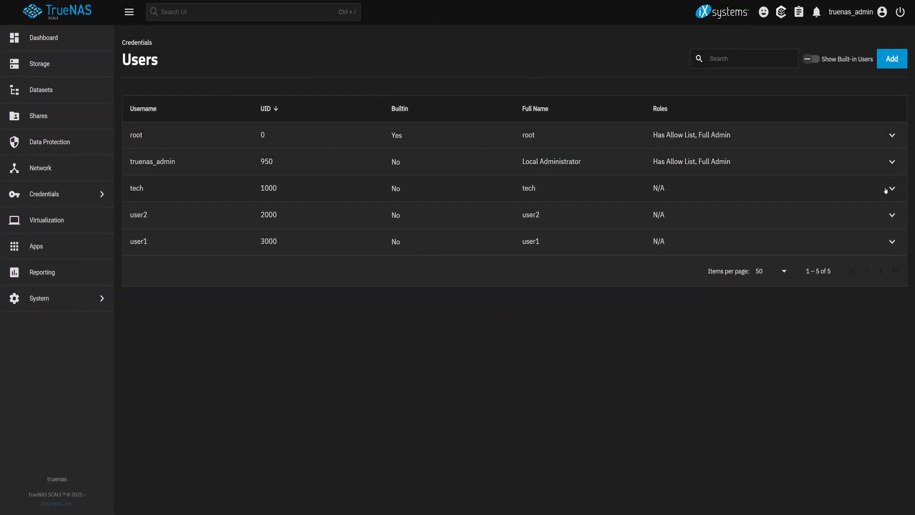
{"action": "left_click", "coordinate": [148, 334]}
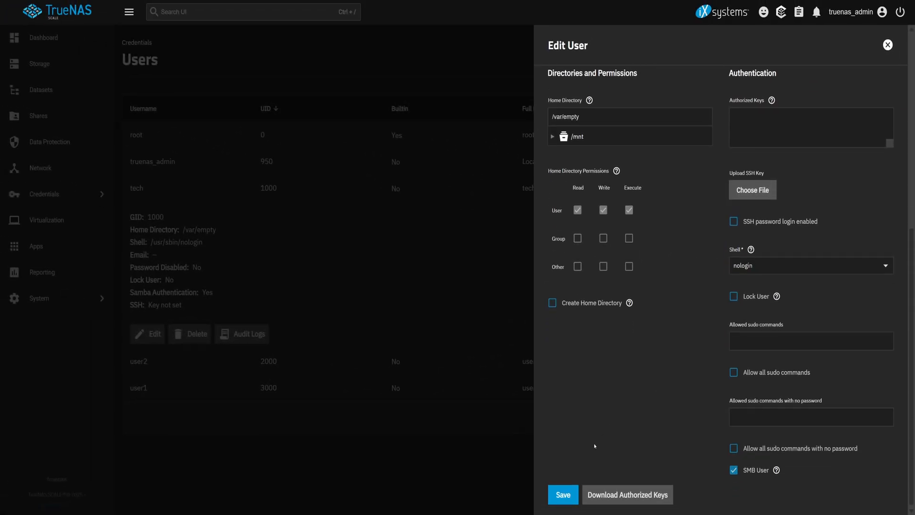
{"action": "left_click", "coordinate": [562, 495]}
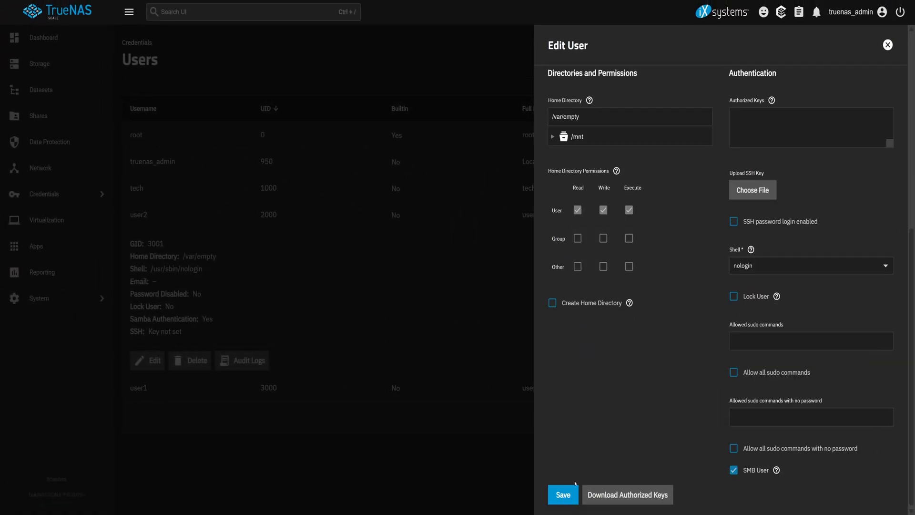
{"action": "left_click", "coordinate": [562, 495]}
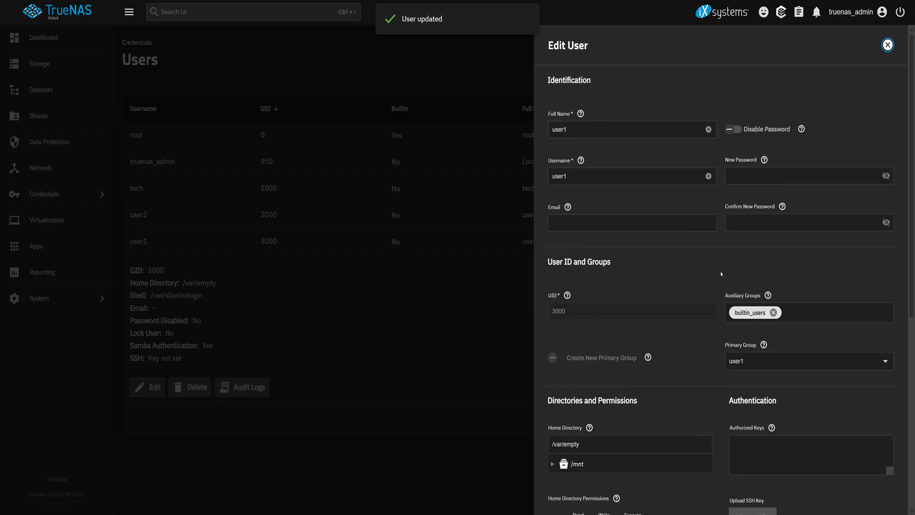
{"action": "scroll", "scroll_direction": "down", "scroll_amount": 3}
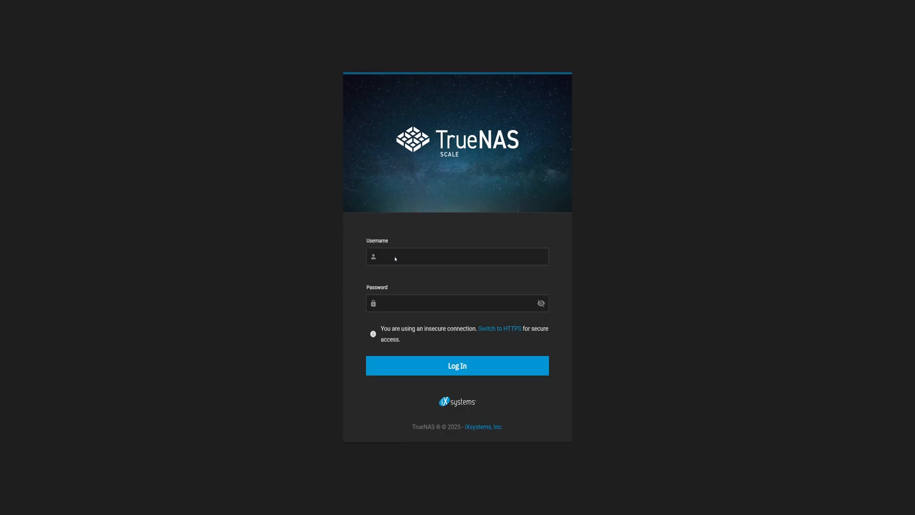
- Attempt a login as tech, dismiss the wrong username or password notice, and reach truenas_admin's edit form
{"action": "left_click", "coordinate": [456, 257]}
{"action": "type", "text": "tech"}
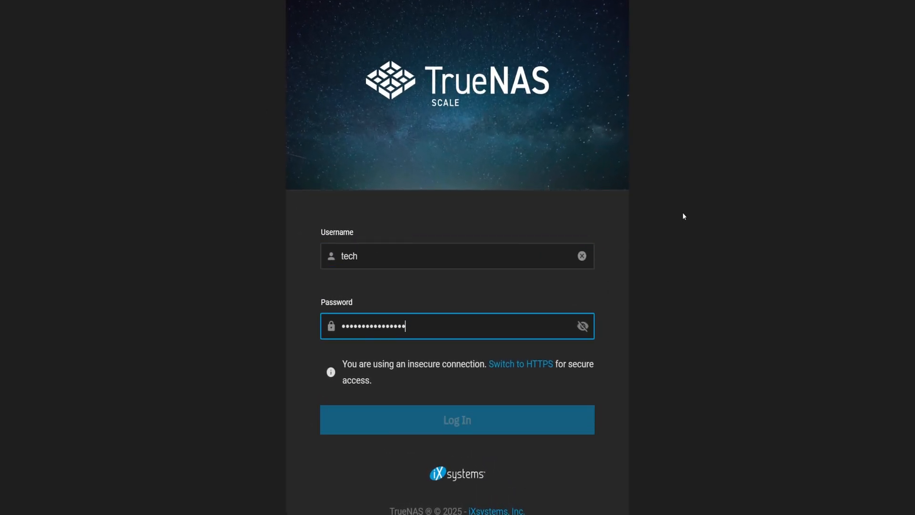
{"action": "left_click", "coordinate": [457, 419]}
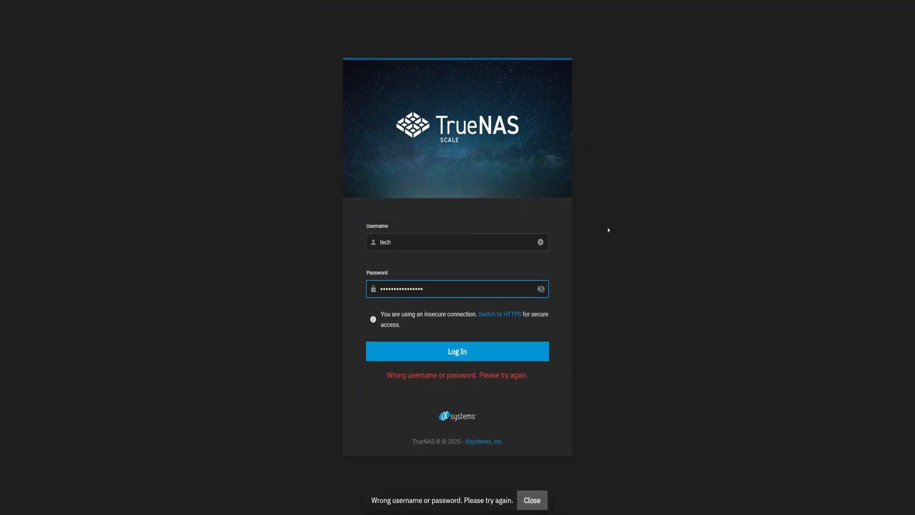
{"action": "left_click", "coordinate": [531, 500]}
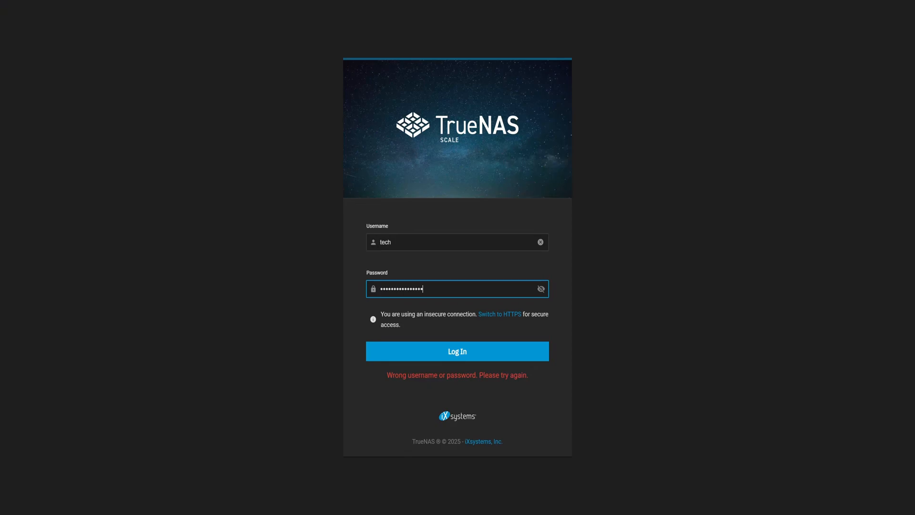
{"action": "left_click", "coordinate": [456, 350]}
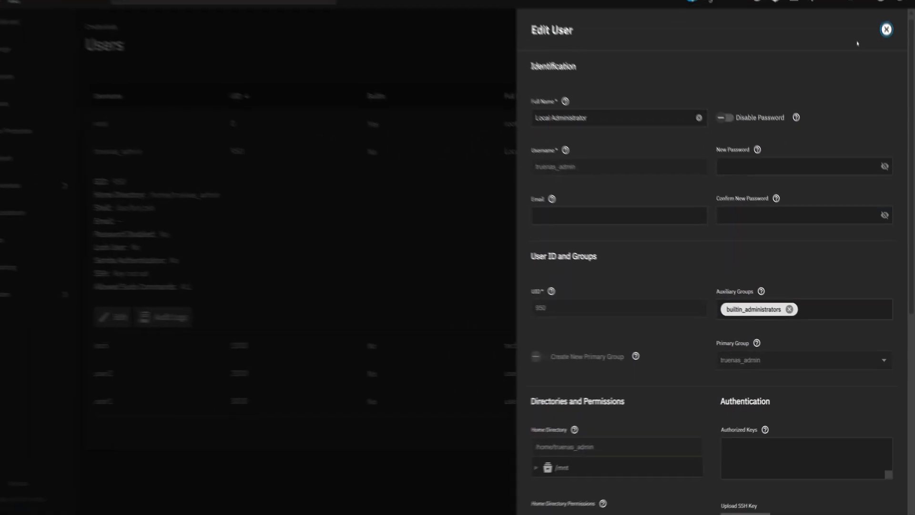
- Leave truenas_admin's editor and add builtin_administrators to tech's auxiliary groups
{"action": "left_click", "coordinate": [885, 30]}
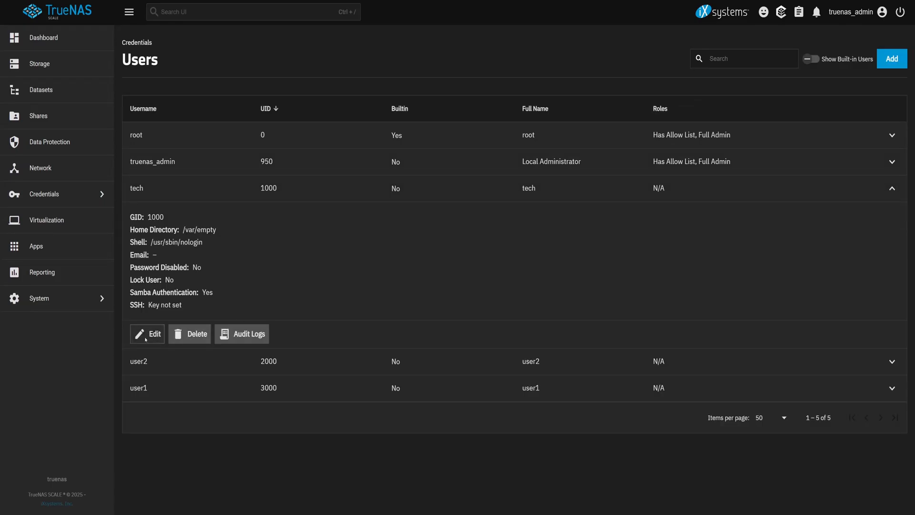
{"action": "left_click", "coordinate": [148, 334]}
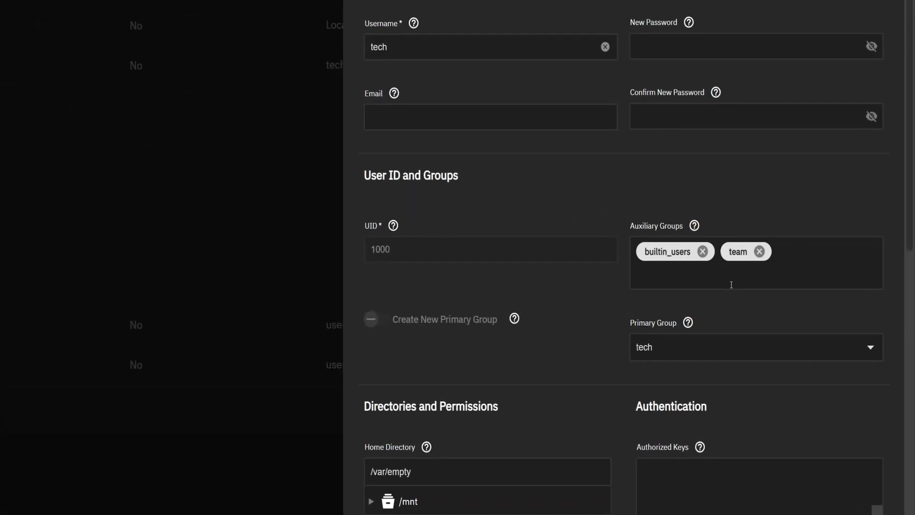
{"action": "type", "text": "builtin"}
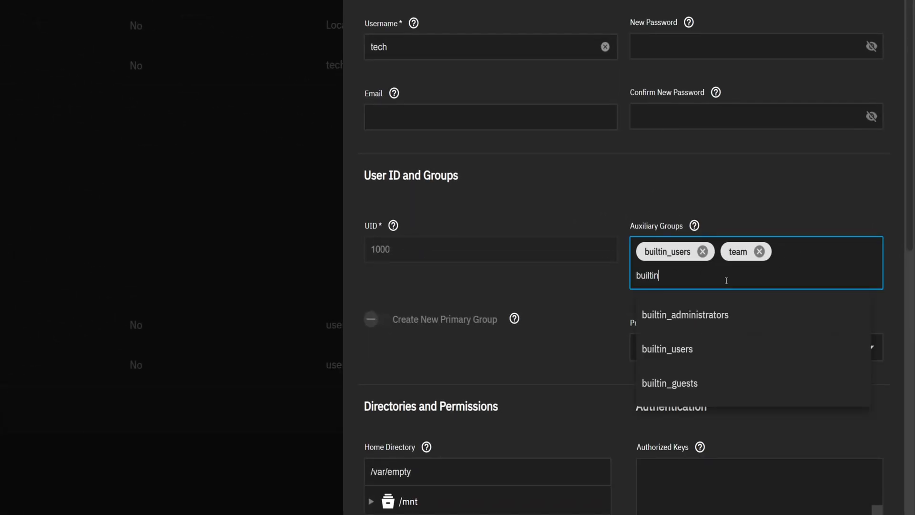
{"action": "left_click", "coordinate": [684, 314]}
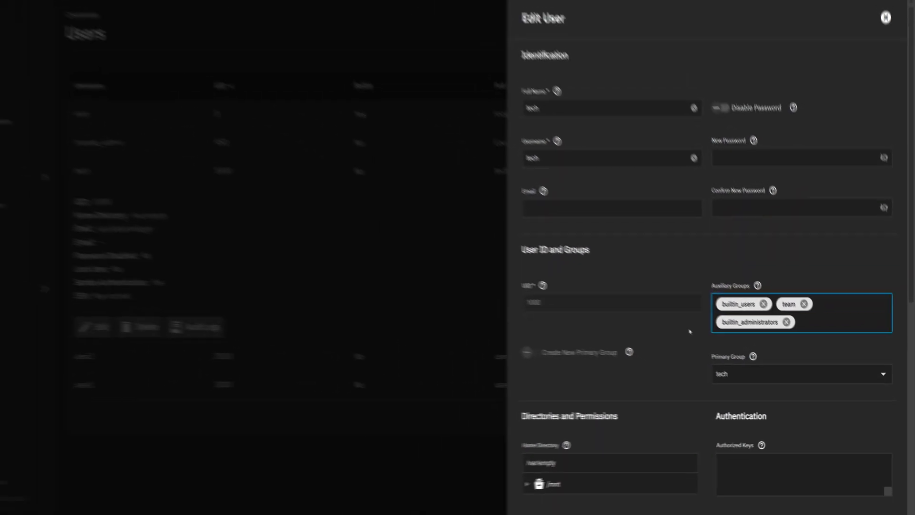
{"action": "scroll", "scroll_direction": "down", "scroll_amount": 3}
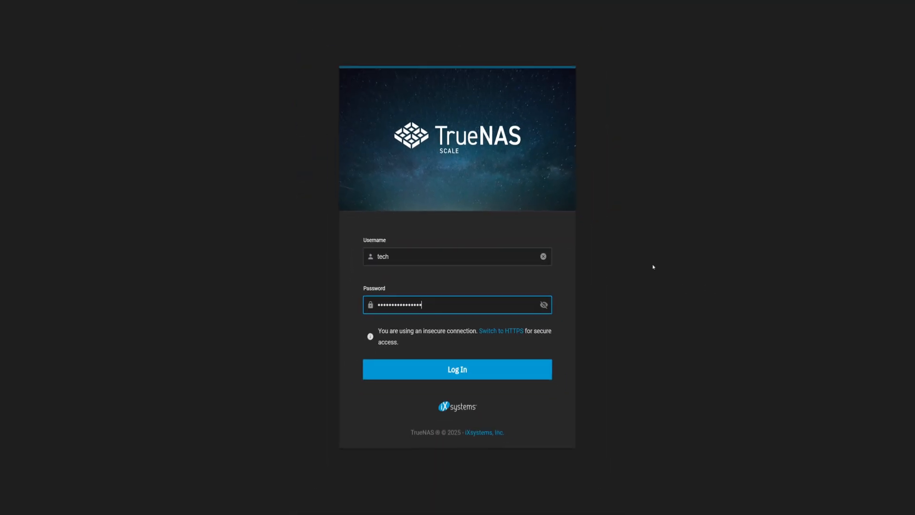
- Sign in as tech with the entered credentials and land on the Dashboard
{"action": "left_click", "coordinate": [457, 369]}
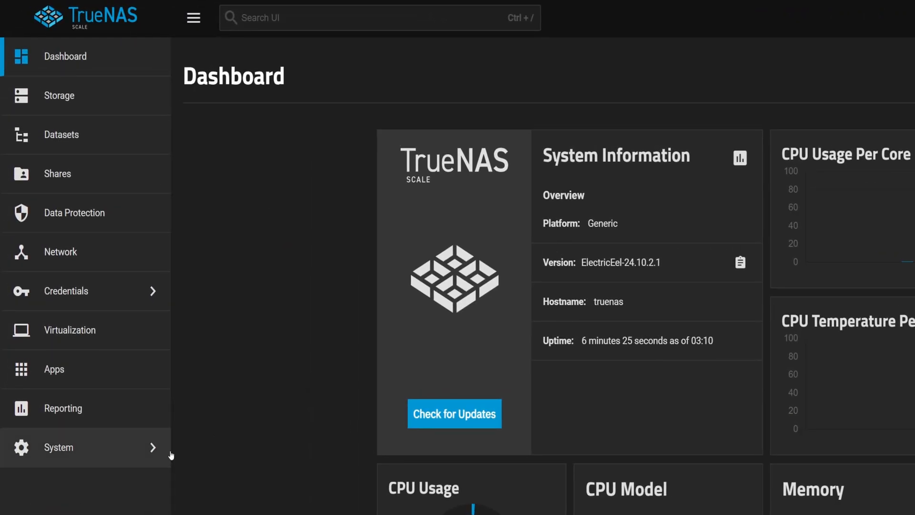
- In General Settings' GUI options, choose the Dracula theme and disable usage collection
{"action": "left_click", "coordinate": [58, 447]}
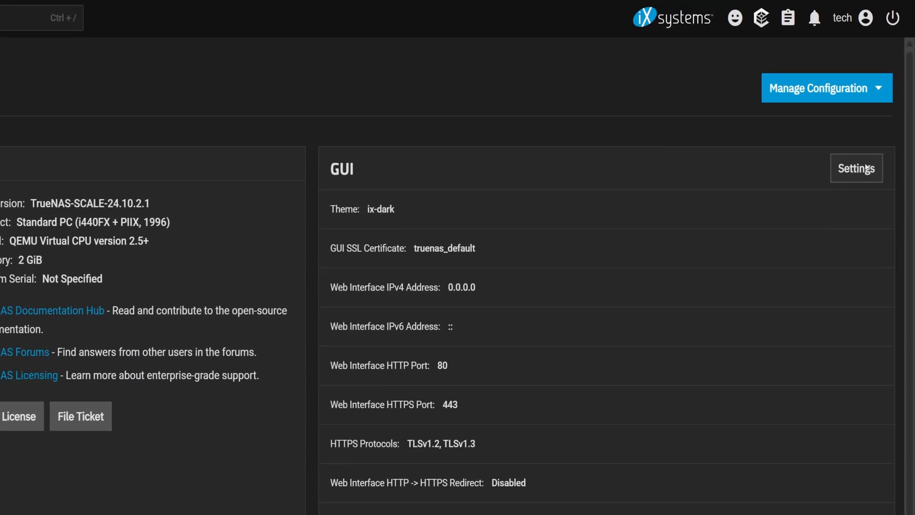
{"action": "left_click", "coordinate": [856, 168]}
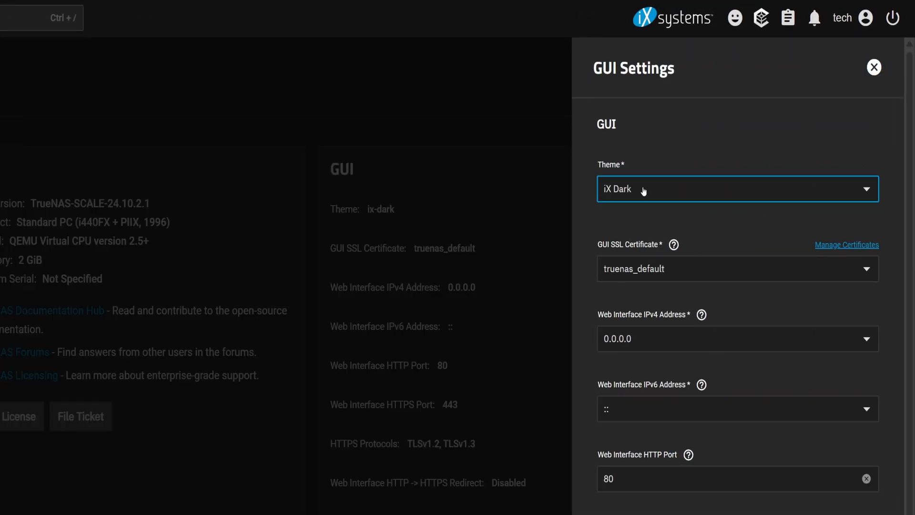
{"action": "left_click", "coordinate": [737, 189]}
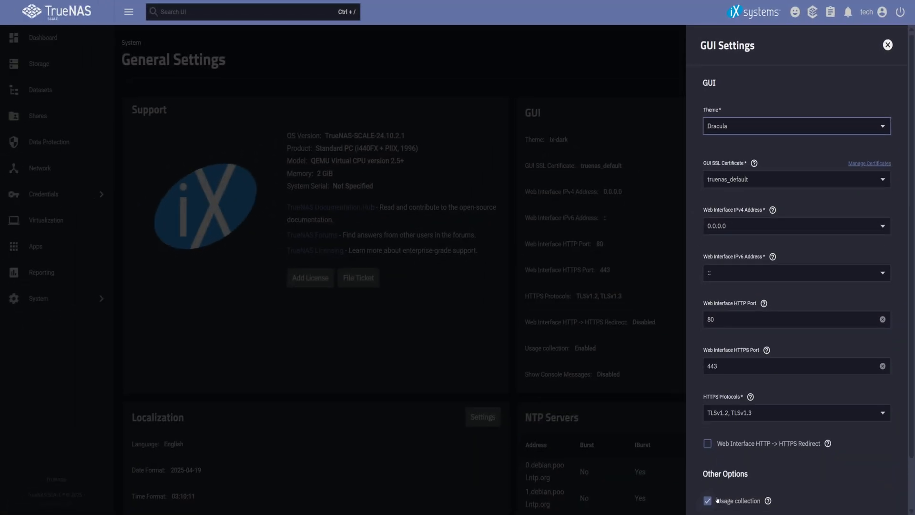
{"action": "left_click", "coordinate": [707, 500]}
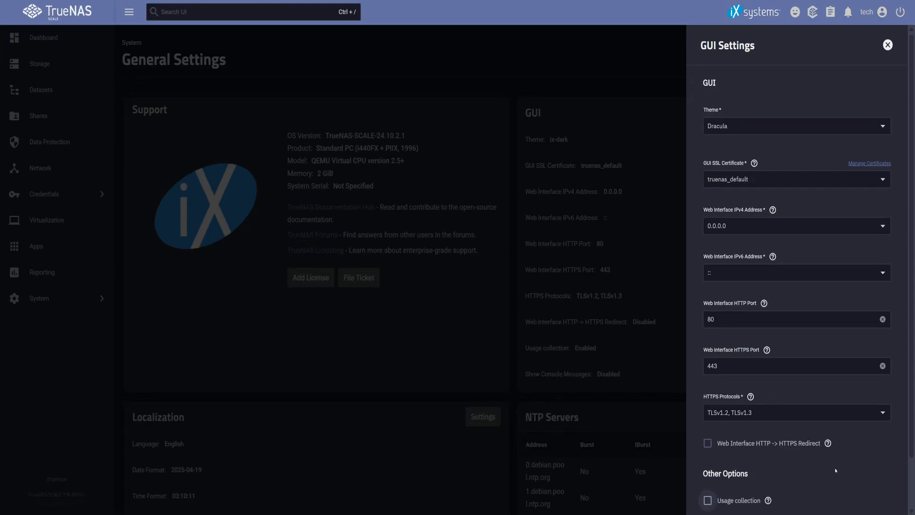
{"action": "scroll", "scroll_direction": "down", "scroll_amount": 3}
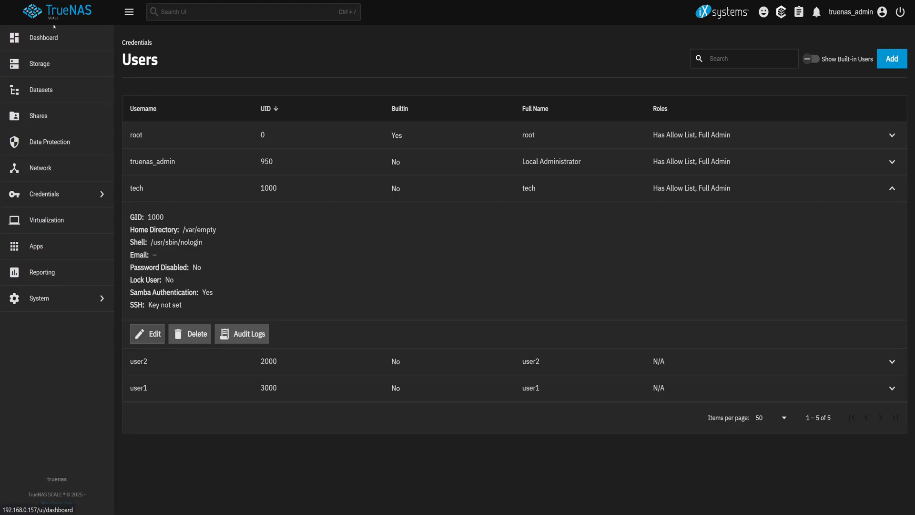
- Return to the Dashboard from the Users list
{"action": "left_click", "coordinate": [43, 38]}
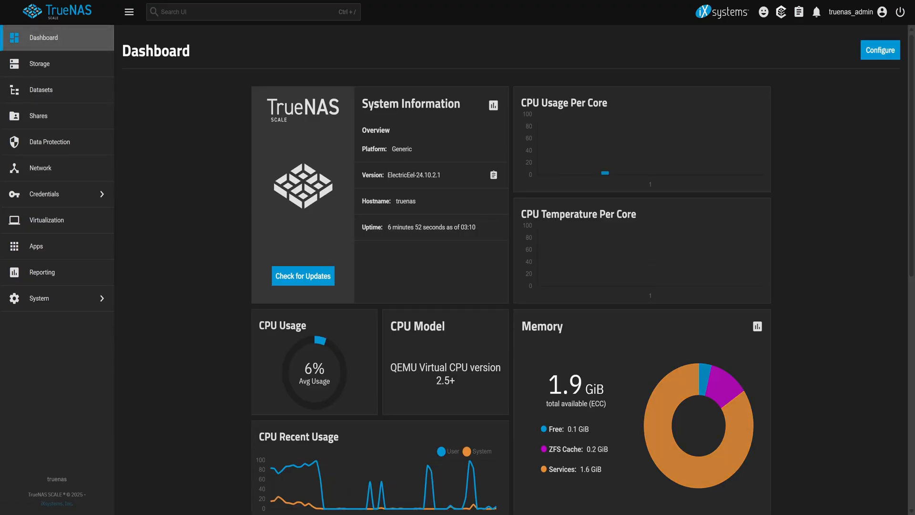
{"action": "mouse_move", "coordinate": [835, 268]}
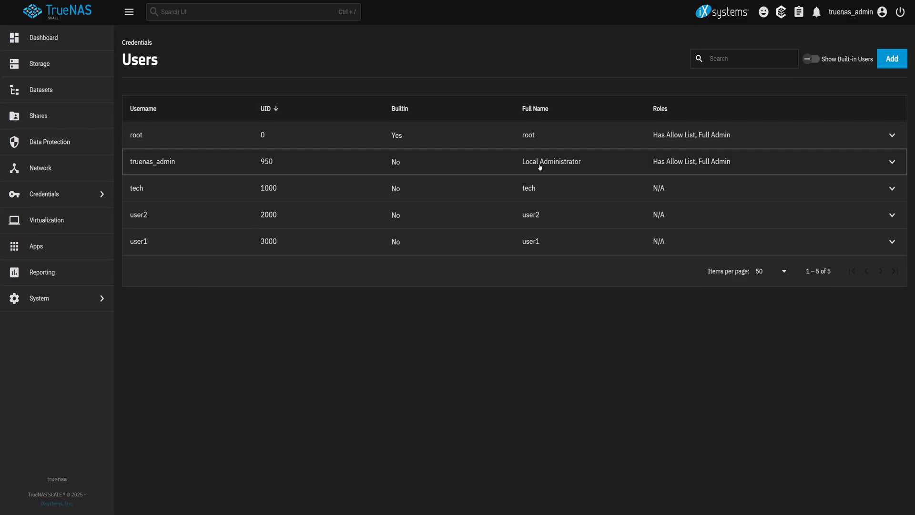
- Review truenas_admin's Edit User settings as the reference for tech's Full Admin role
{"action": "left_click", "coordinate": [128, 11]}
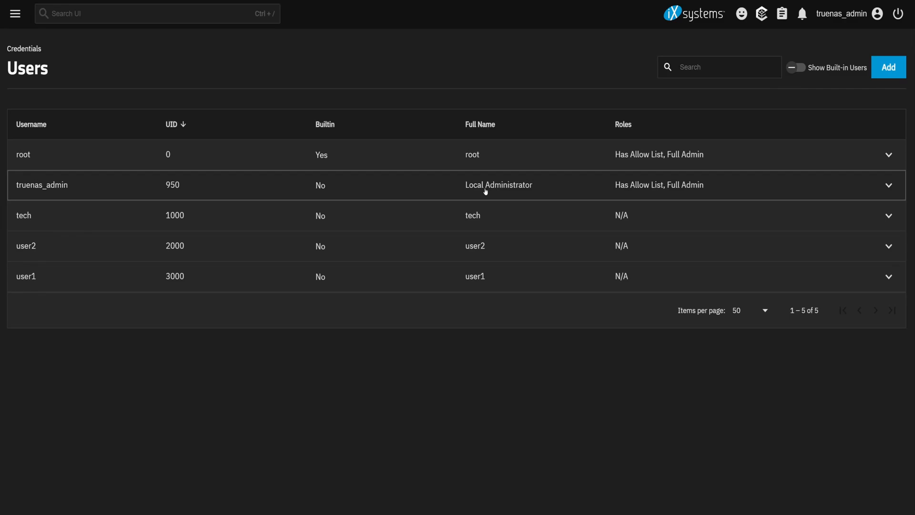
{"action": "left_click", "coordinate": [35, 366]}
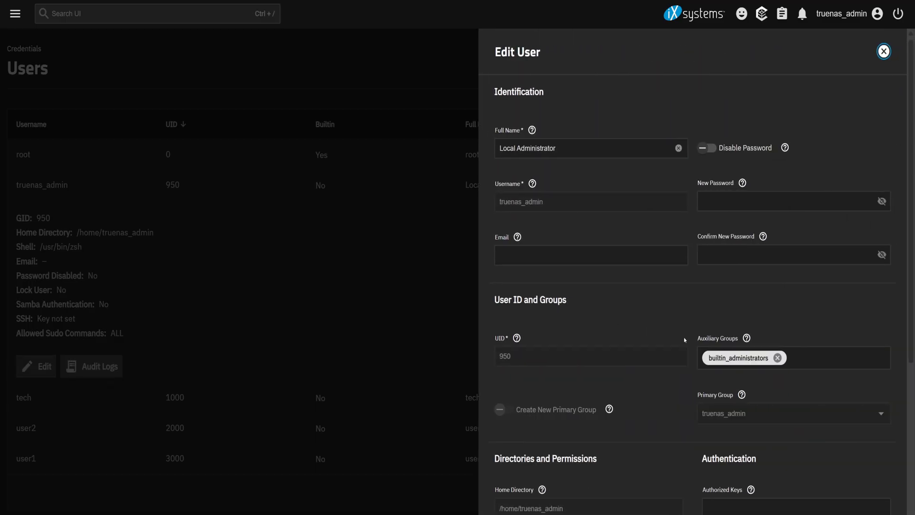
{"action": "scroll", "scroll_direction": "down", "scroll_amount": 3}
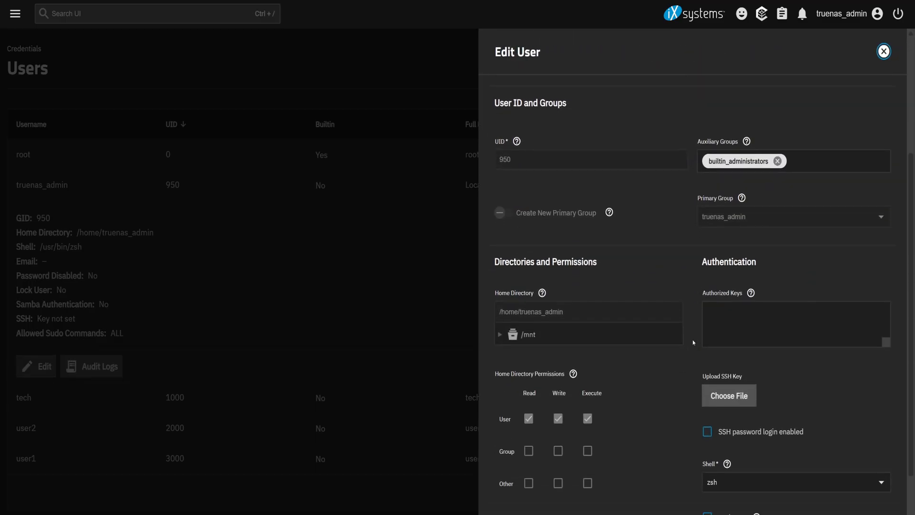
{"action": "scroll", "scroll_direction": "down", "scroll_amount": 3}
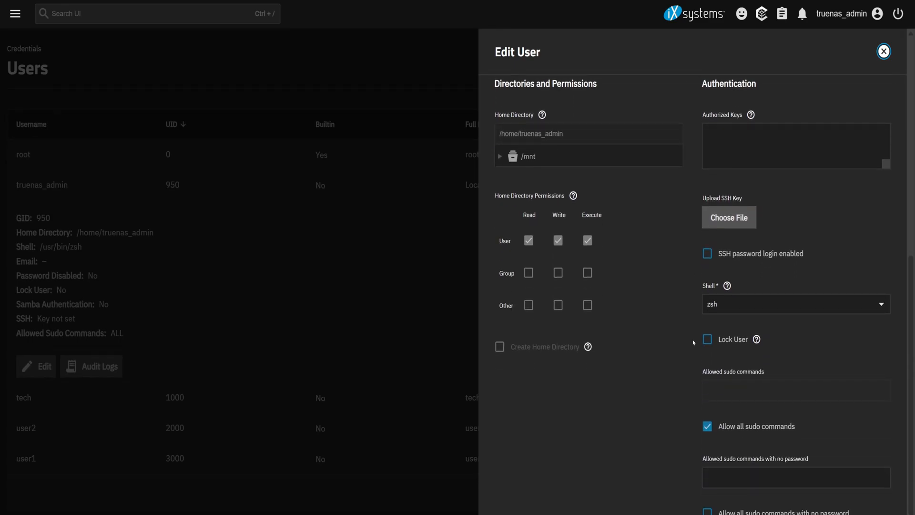
{"action": "left_click", "coordinate": [795, 303]}
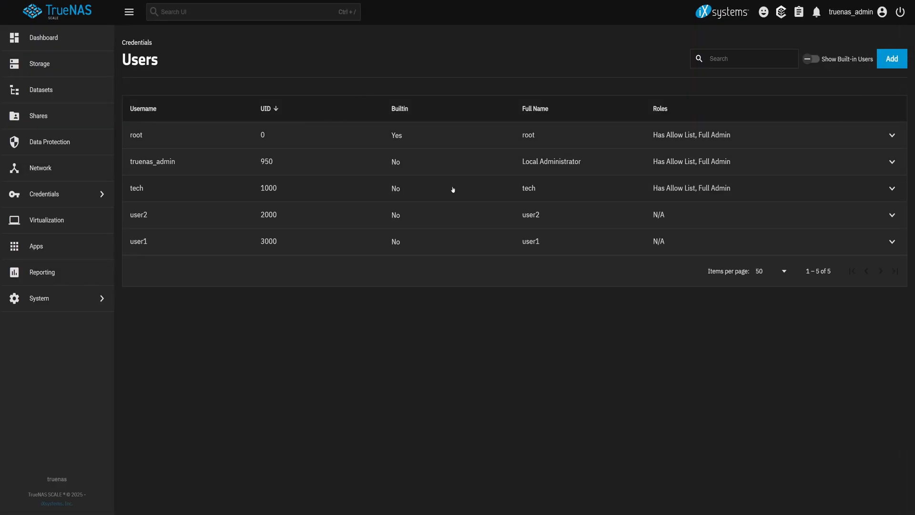
- Set tech's login shell to zsh with all sudo commands allowed and save the account
{"action": "left_click", "coordinate": [147, 334]}
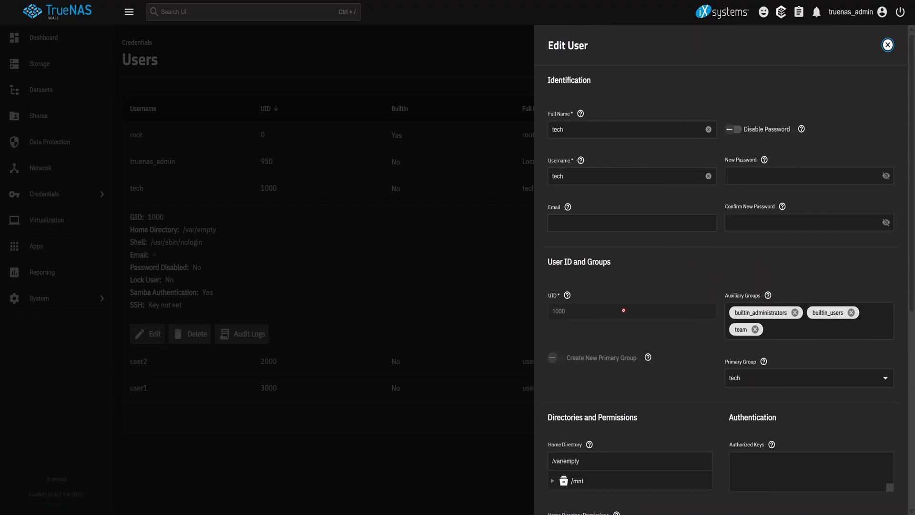
{"action": "left_click", "coordinate": [757, 141]}
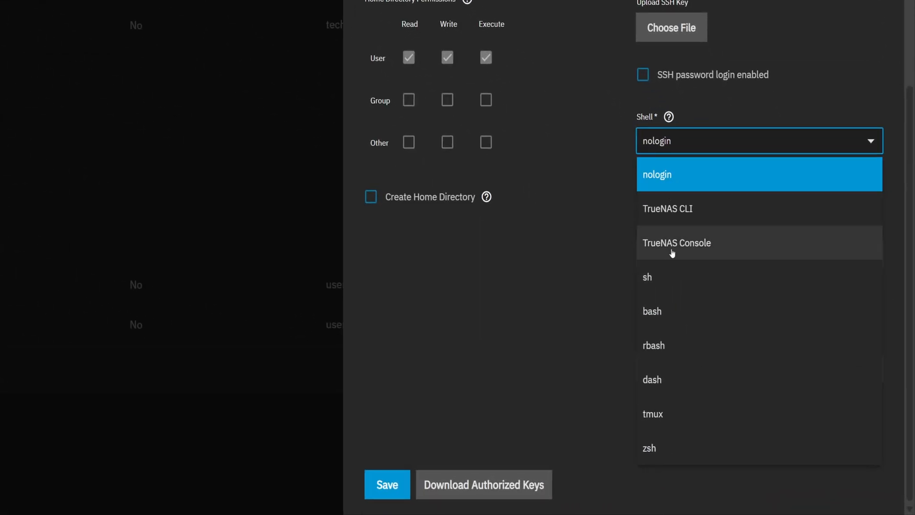
{"action": "left_click", "coordinate": [649, 448]}
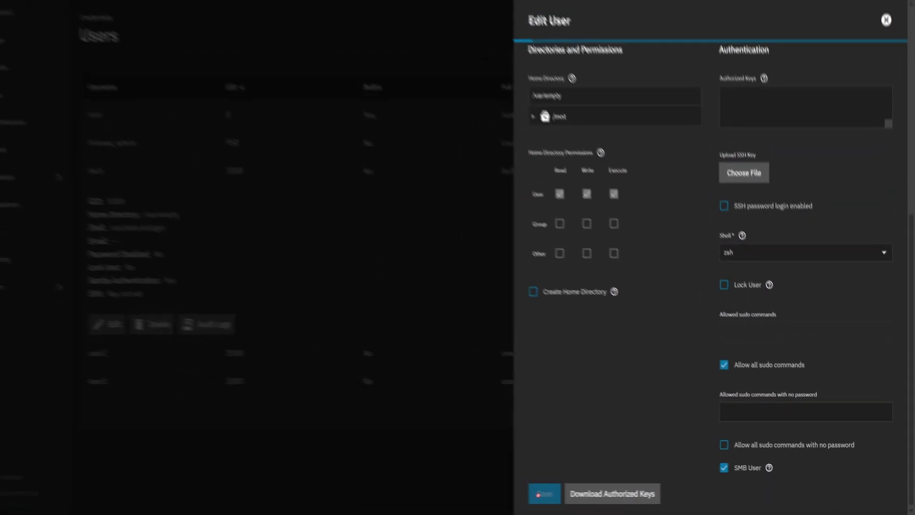
{"action": "left_click", "coordinate": [543, 493]}
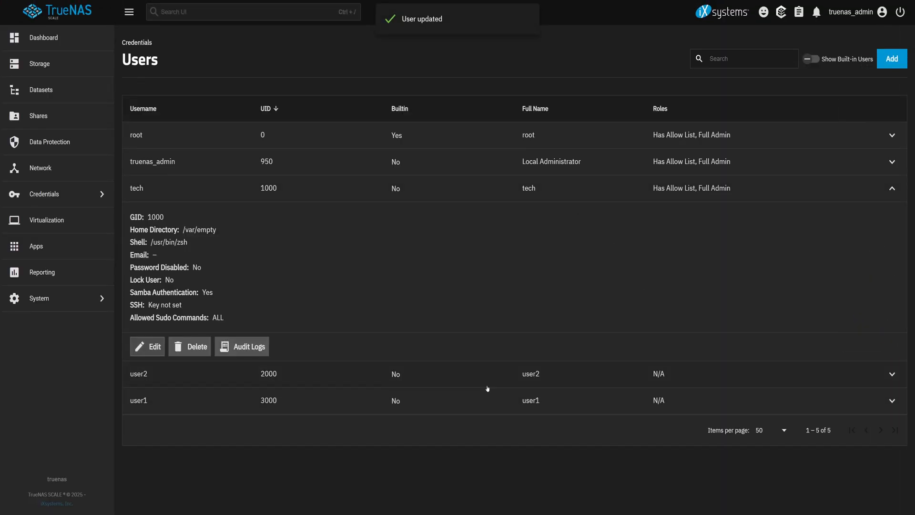
{"action": "left_click", "coordinate": [41, 272]}
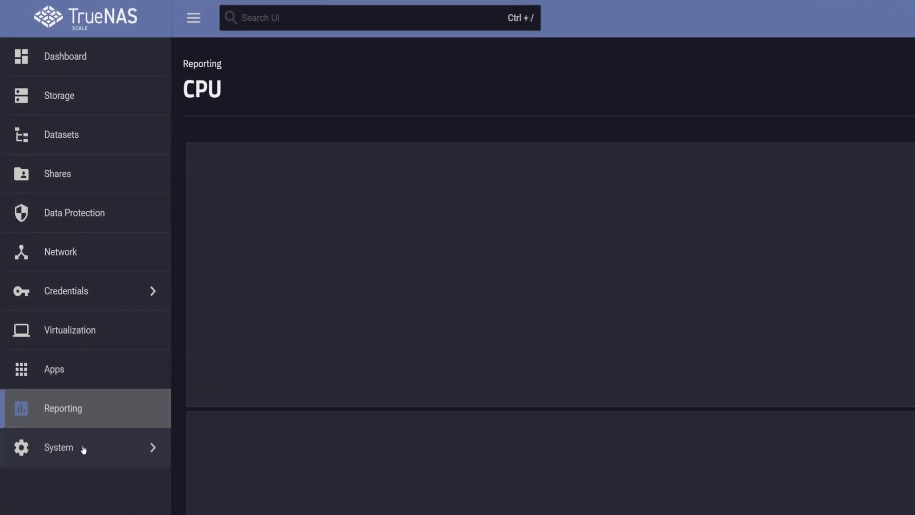
- In the Shell as tech, run ls, cd /, cd mnt, gain root with sudo -i, then exit
{"action": "left_click", "coordinate": [58, 447]}
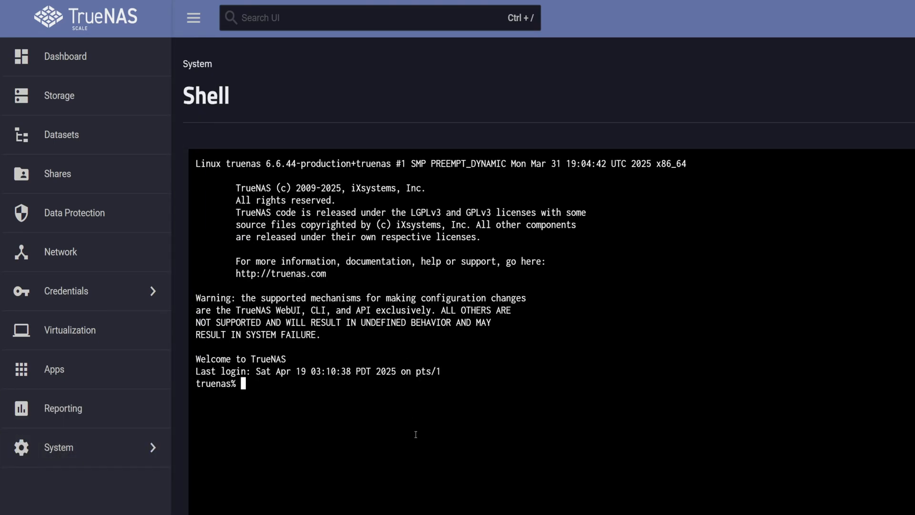
{"action": "type", "text": "ls"}
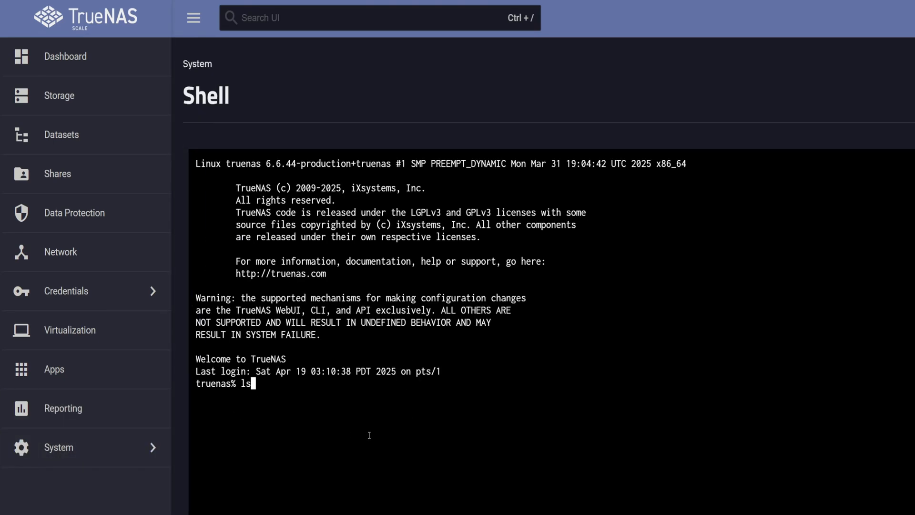
{"action": "type", "text": "cd /"}
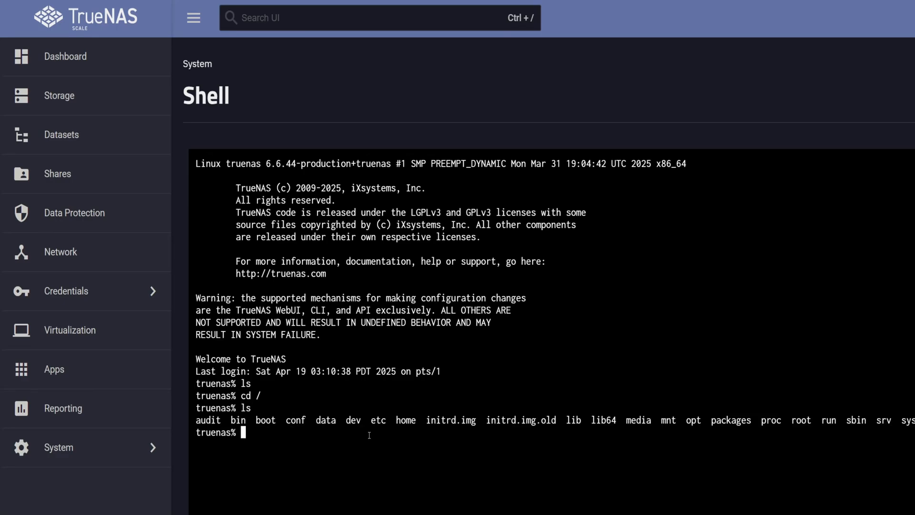
{"action": "type", "text": "cd mnt"}
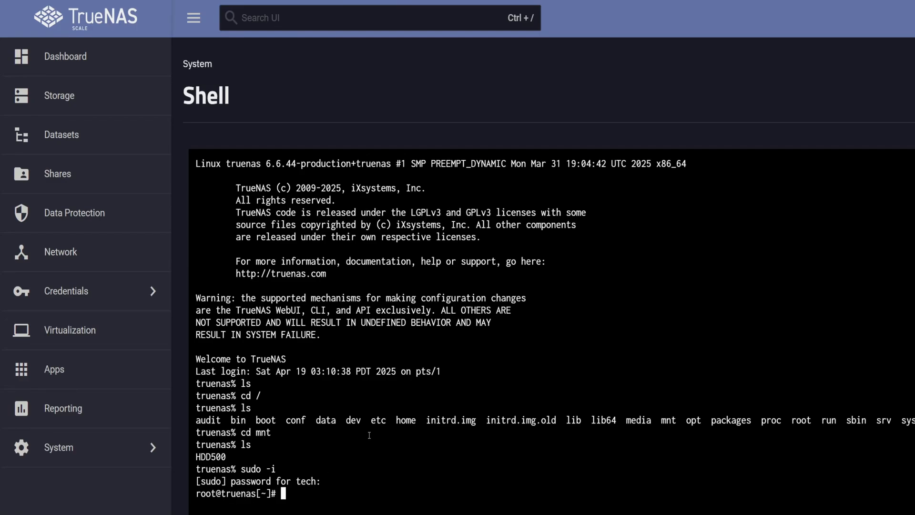
{"action": "type", "text": "exit"}
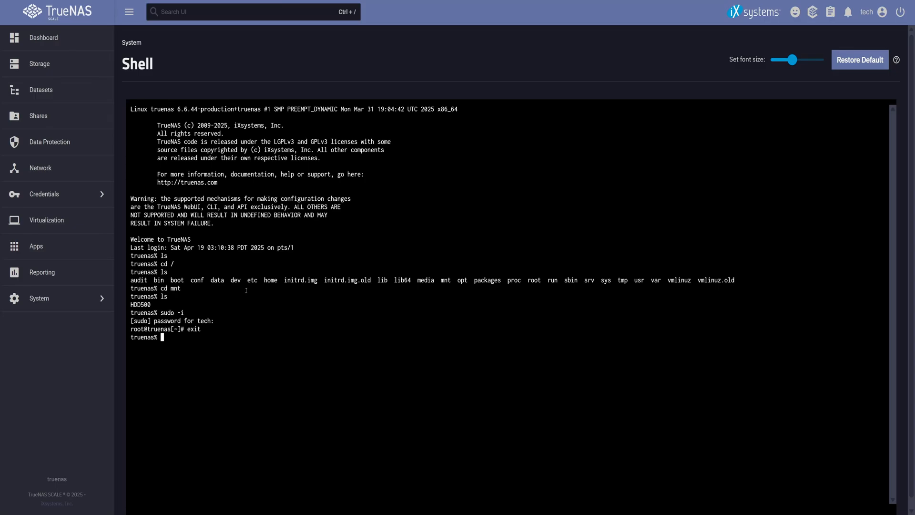
- From the Users list, edit truenas_admin and enable Lock User on the account
{"action": "left_click", "coordinate": [43, 194]}
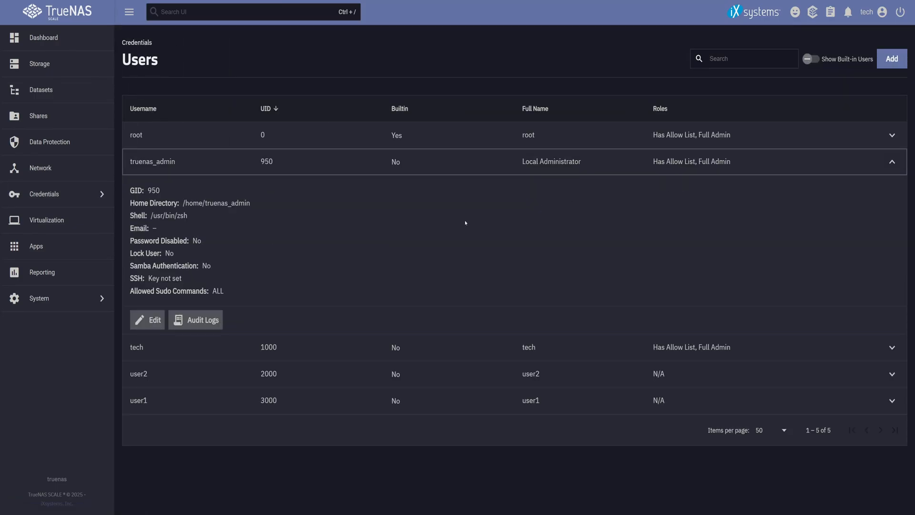
{"action": "left_click", "coordinate": [148, 319]}
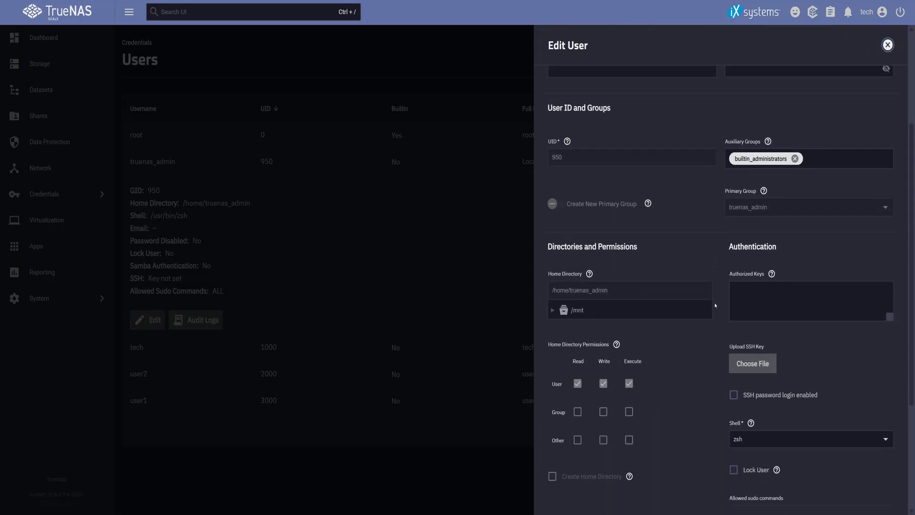
{"action": "scroll", "scroll_direction": "down", "scroll_amount": 3}
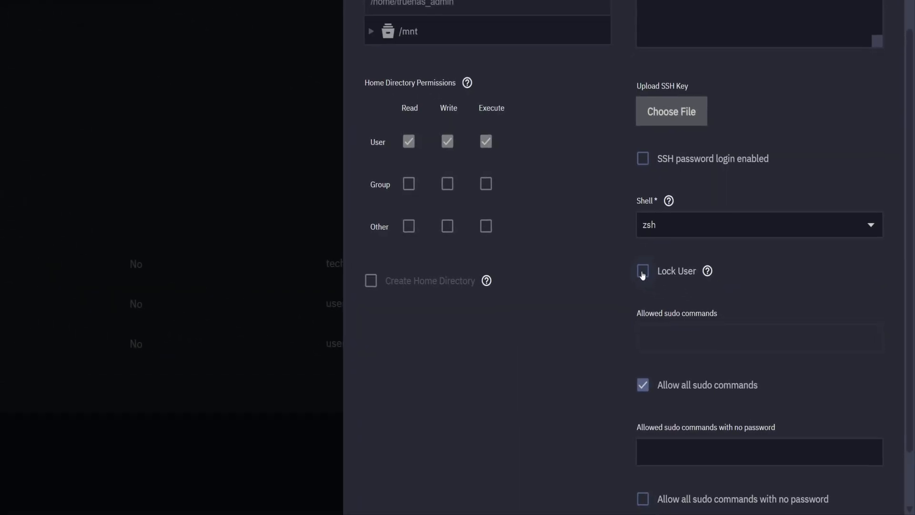
{"action": "left_click", "coordinate": [642, 271]}
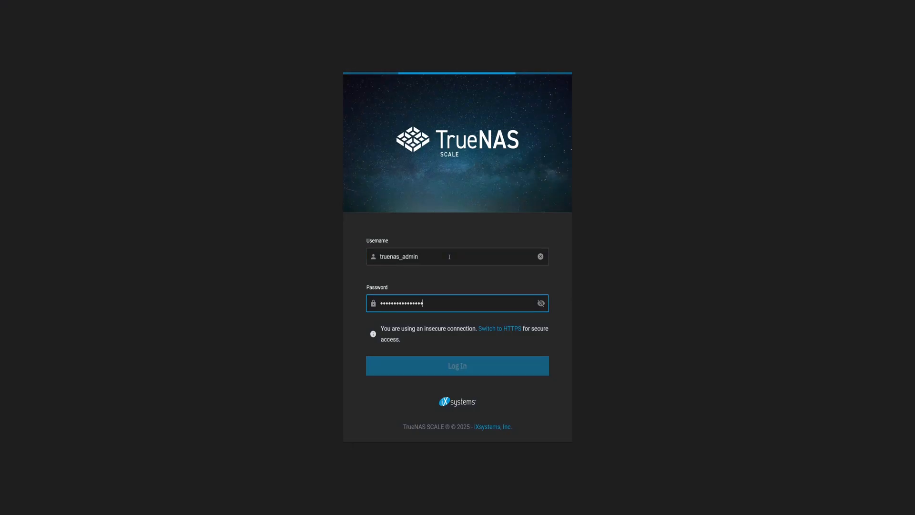
- Attempt sign-in as truenas_admin, see it rejected, then continue toward logging in as tech
{"action": "left_click", "coordinate": [457, 365]}
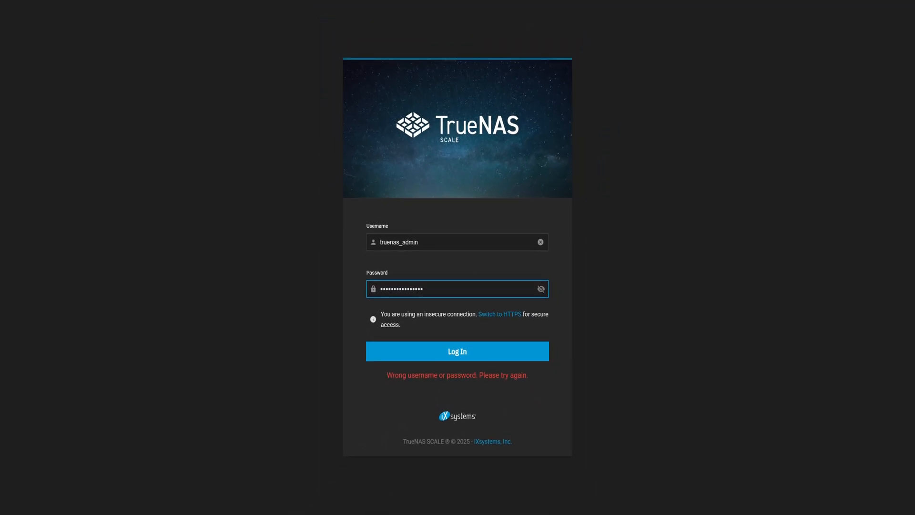
{"action": "left_click", "coordinate": [457, 351]}
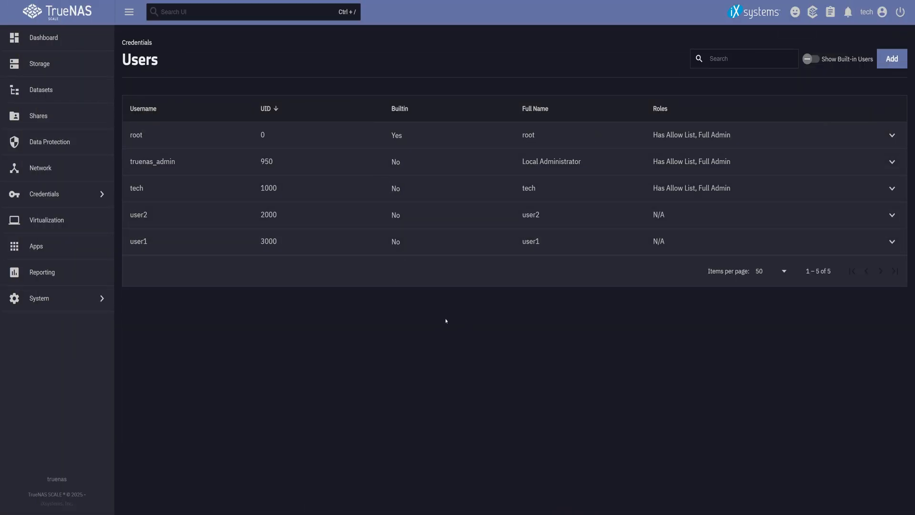
{"action": "mouse_move", "coordinate": [449, 315]}
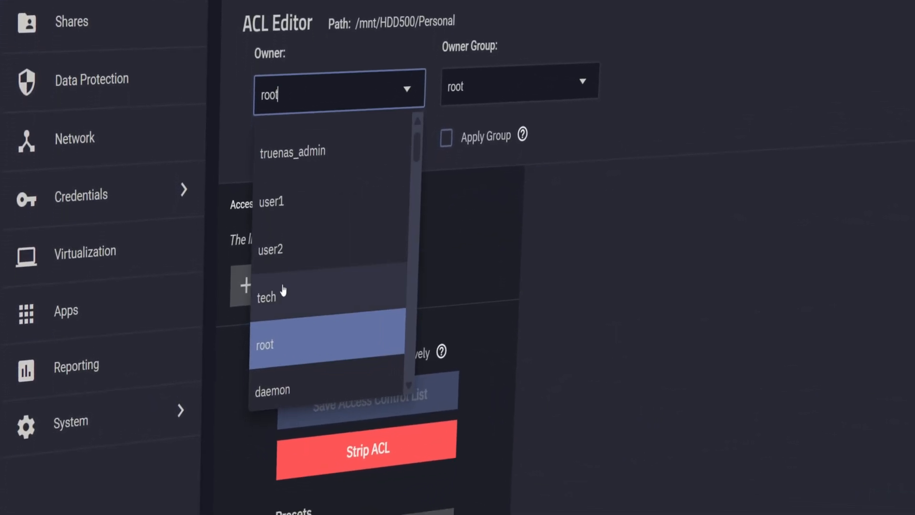
- With tech as owner and group of /mnt/HDD500/Personal, add a new ACL entry
{"action": "left_click", "coordinate": [266, 298]}
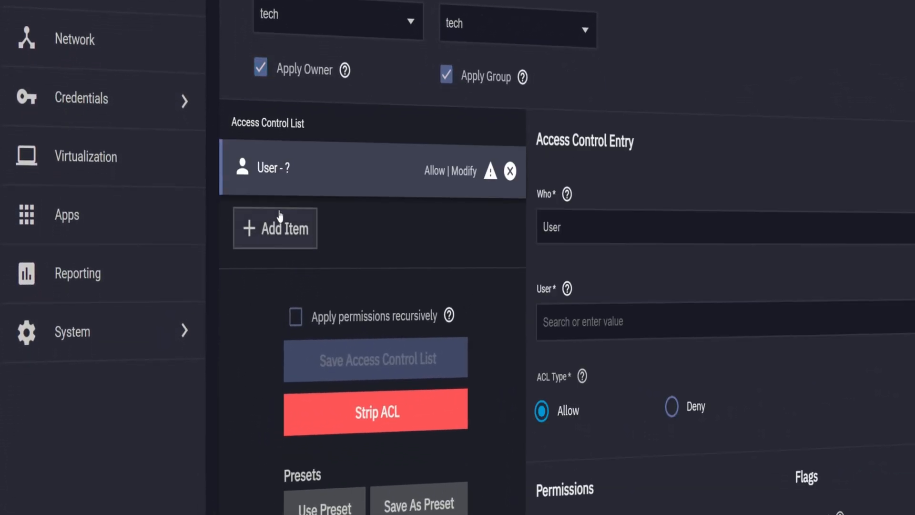